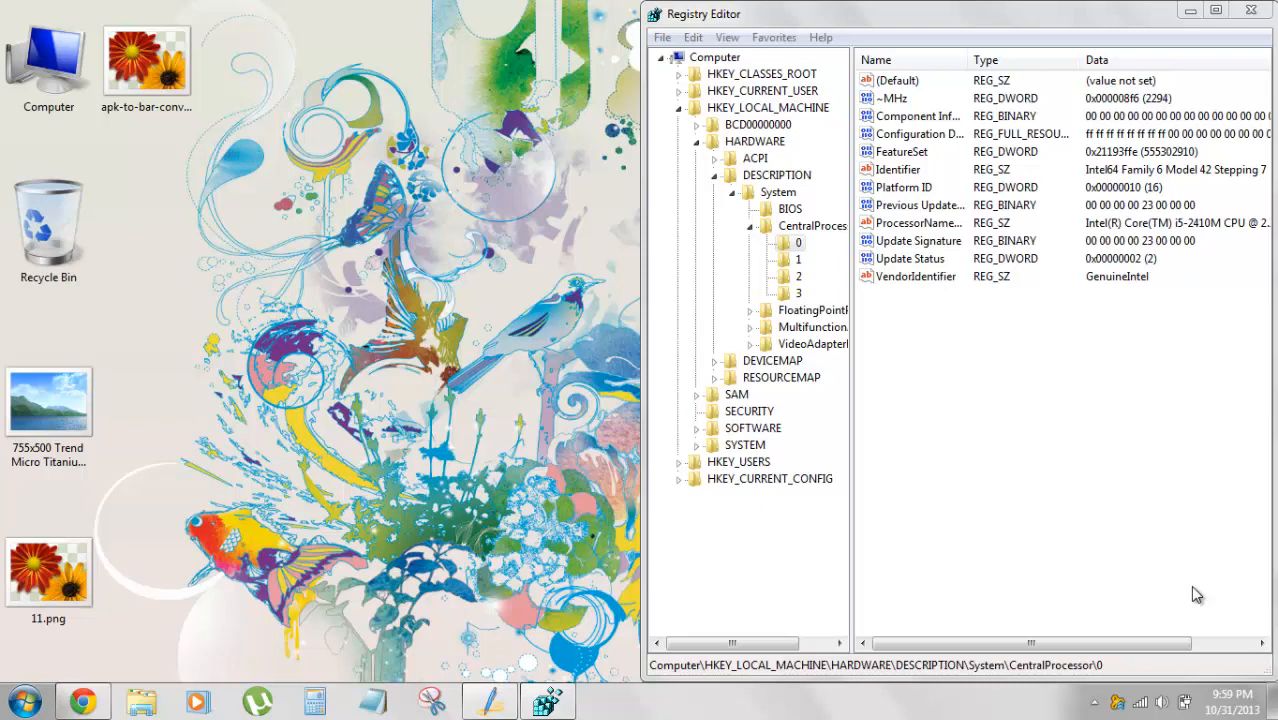
mouse_move(1218, 583)
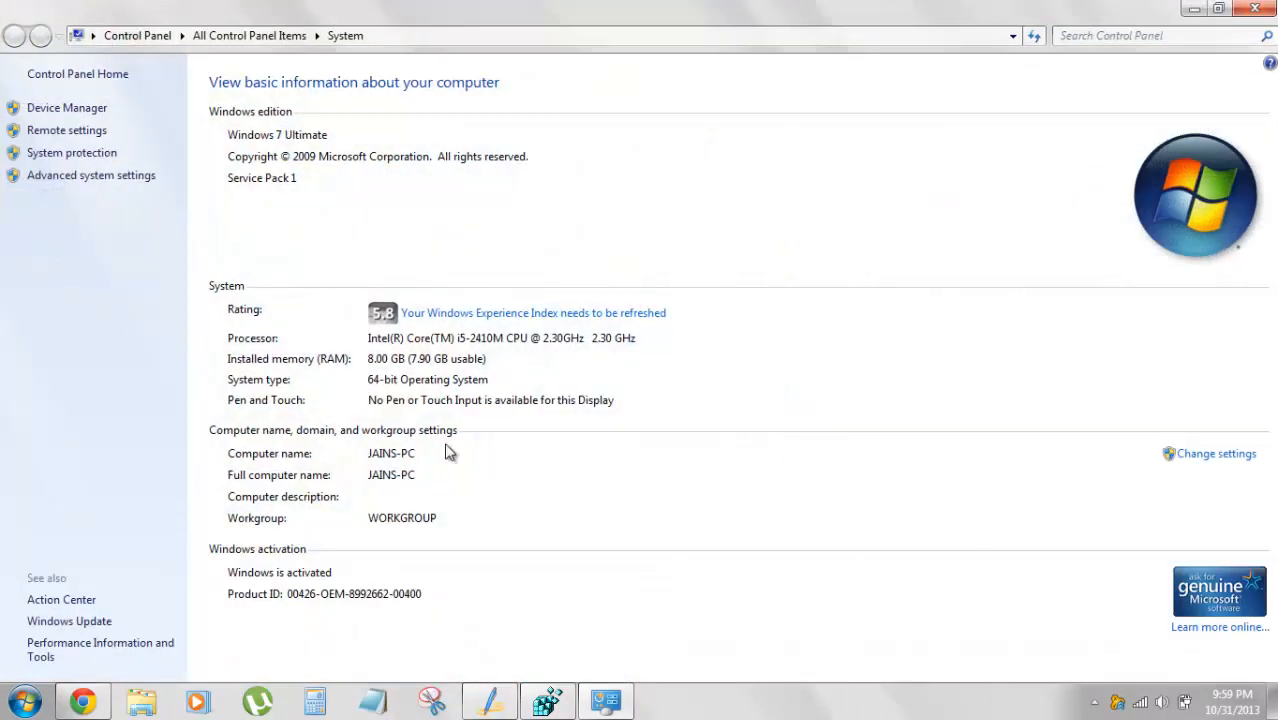
mouse_move(391, 563)
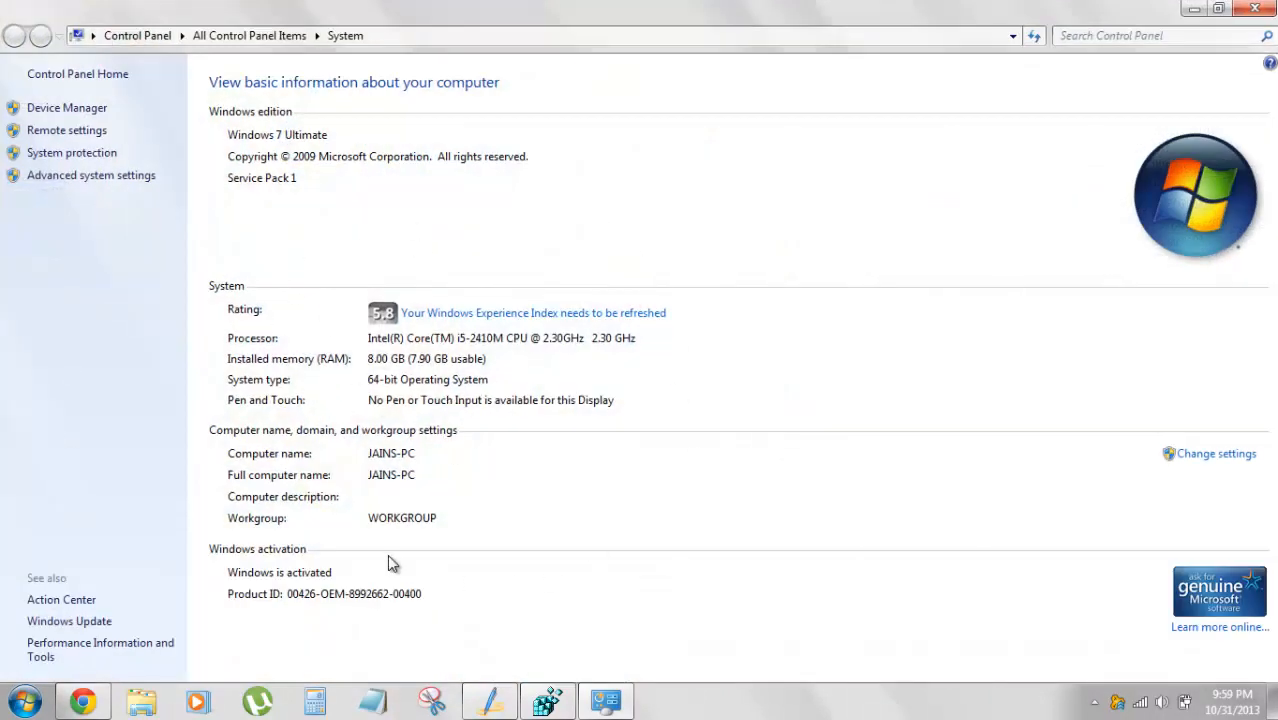
mouse_move(385, 343)
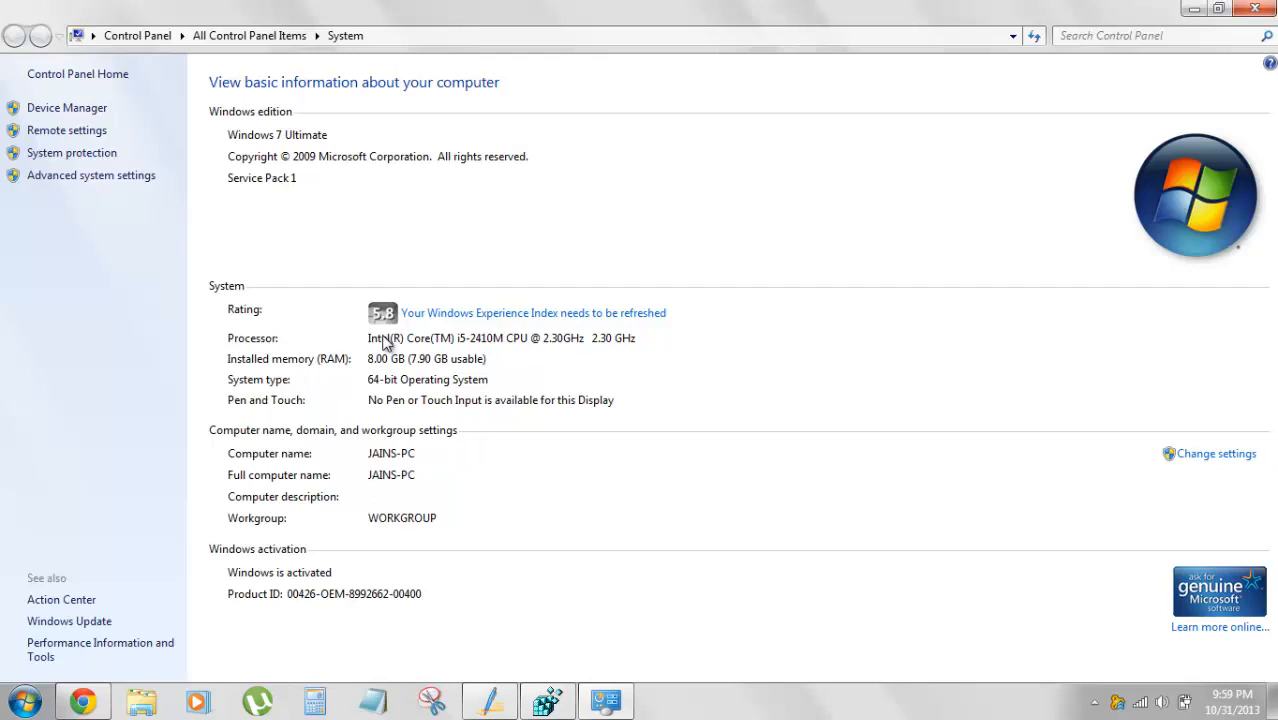
mouse_move(343, 348)
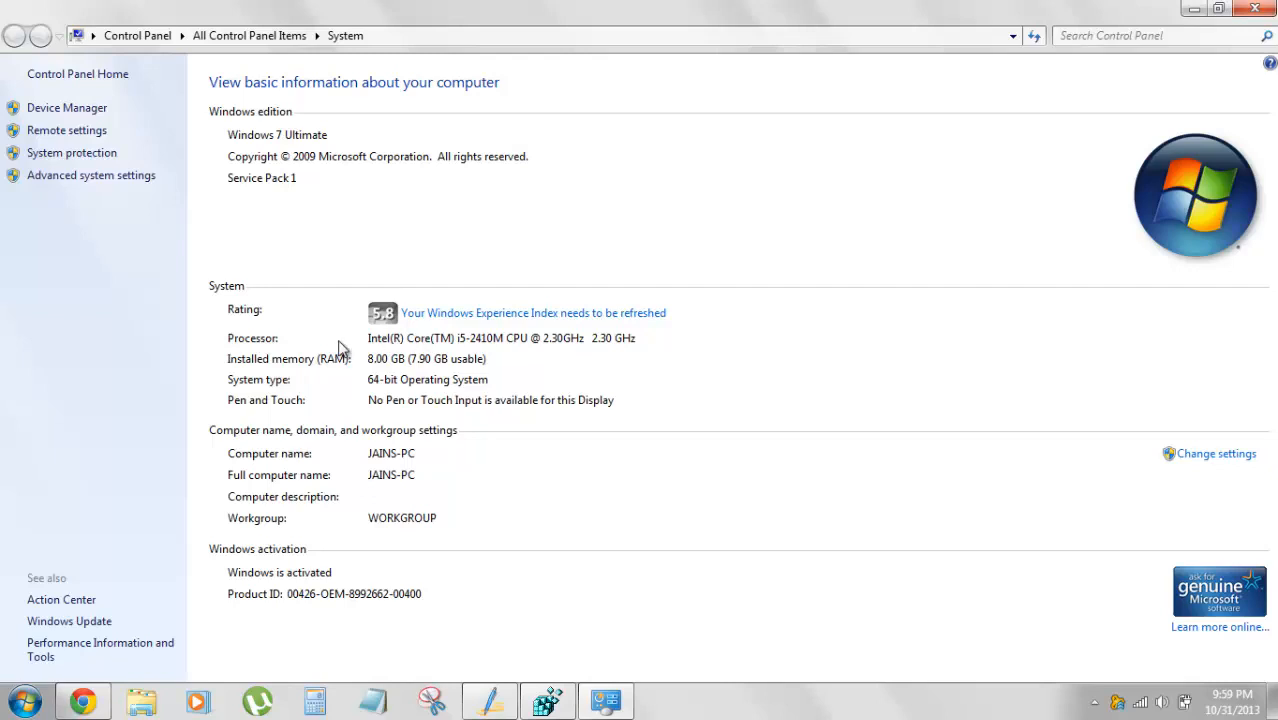
mouse_move(372, 359)
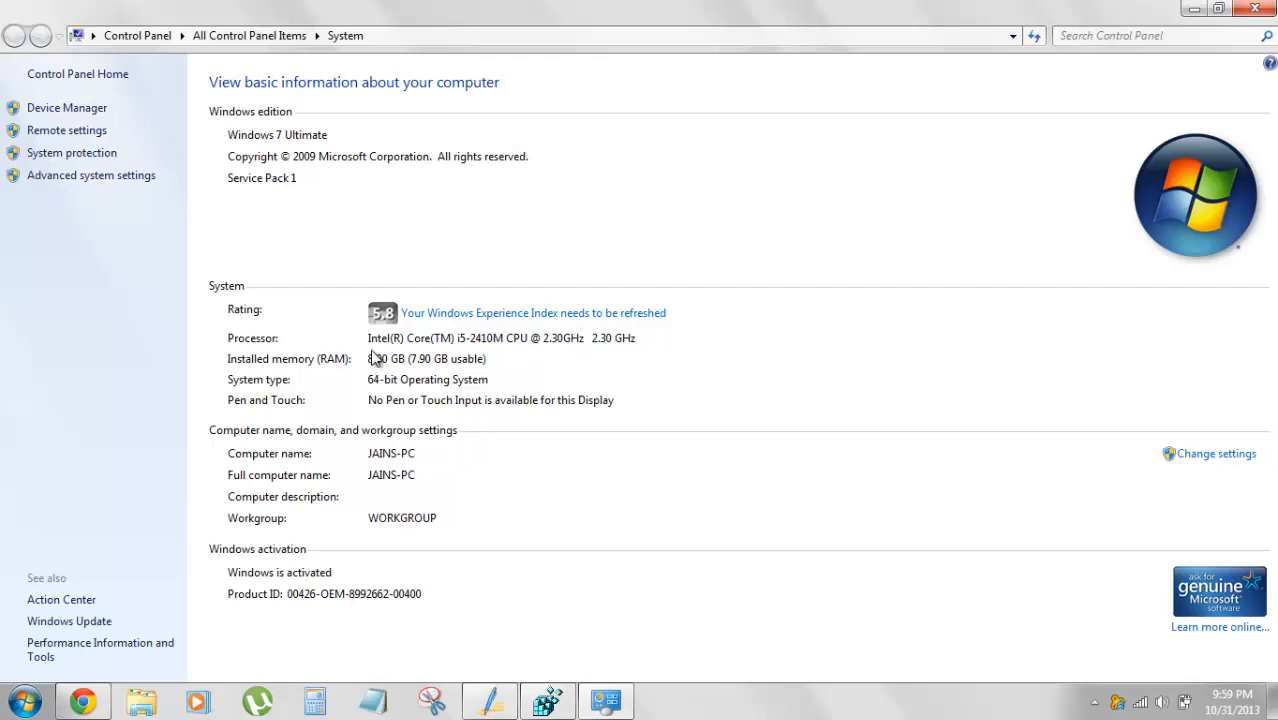
mouse_move(765, 362)
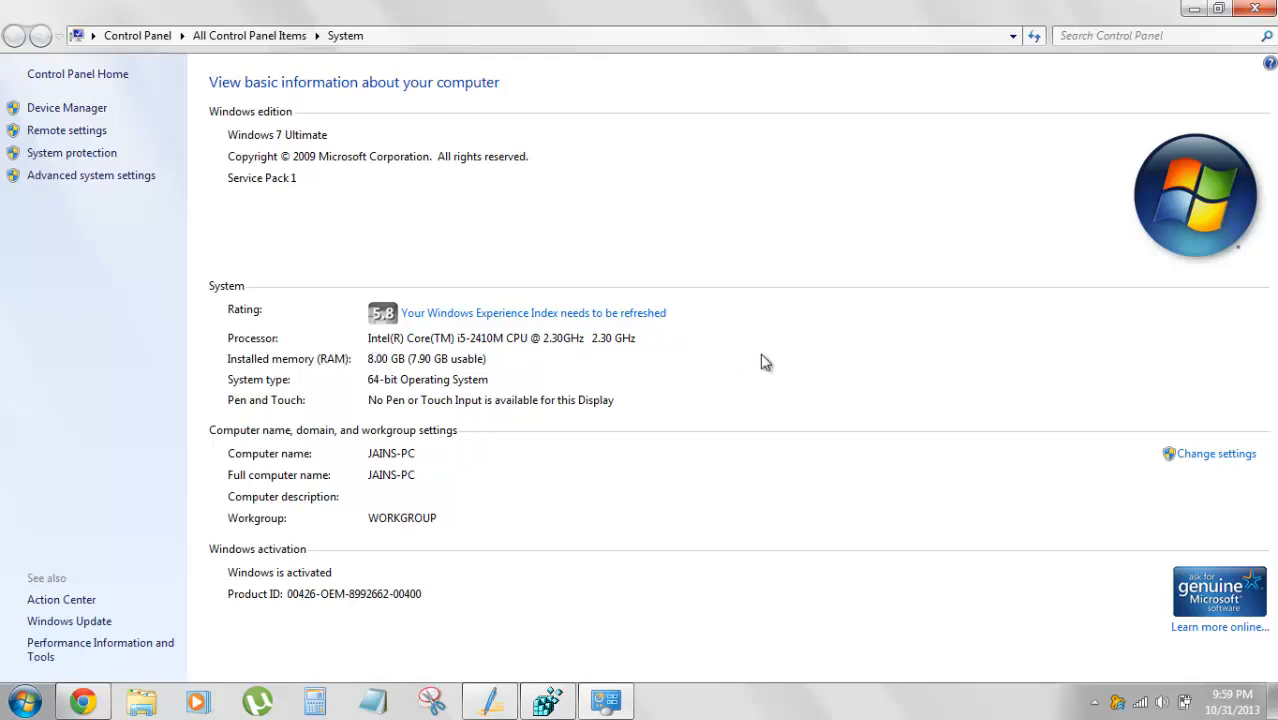
mouse_move(406, 368)
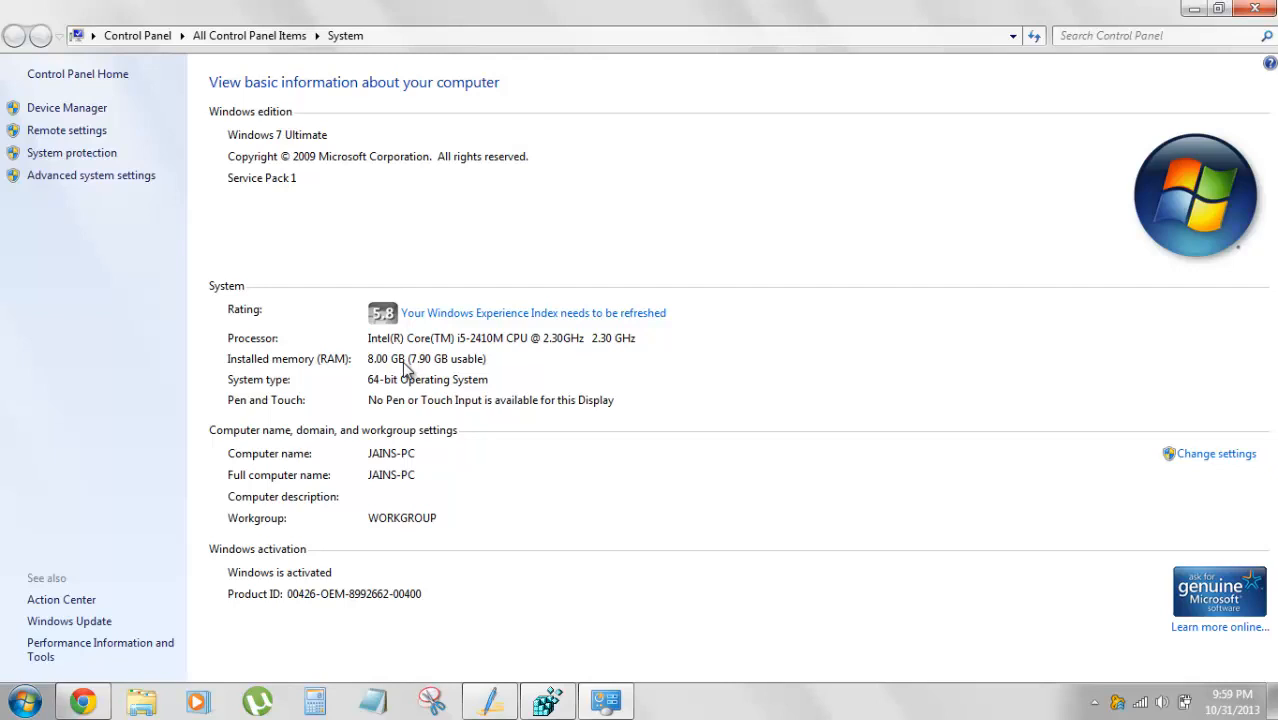
mouse_move(547, 350)
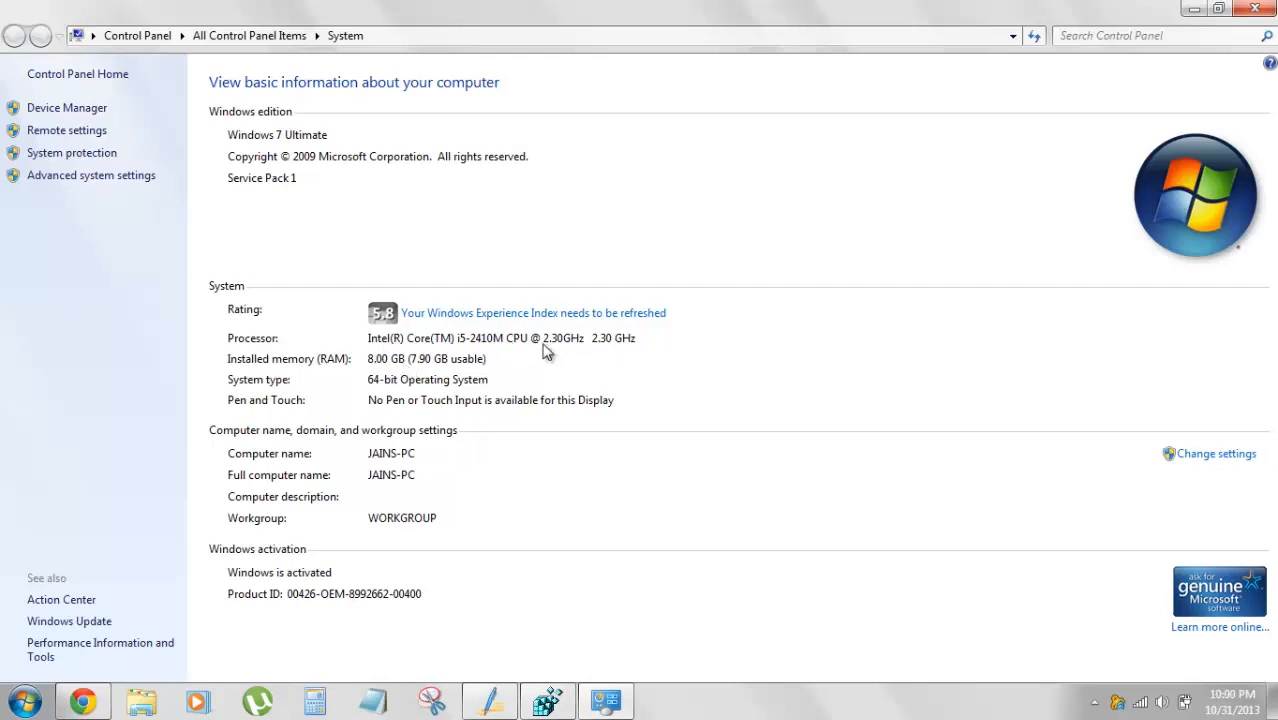
mouse_move(400, 335)
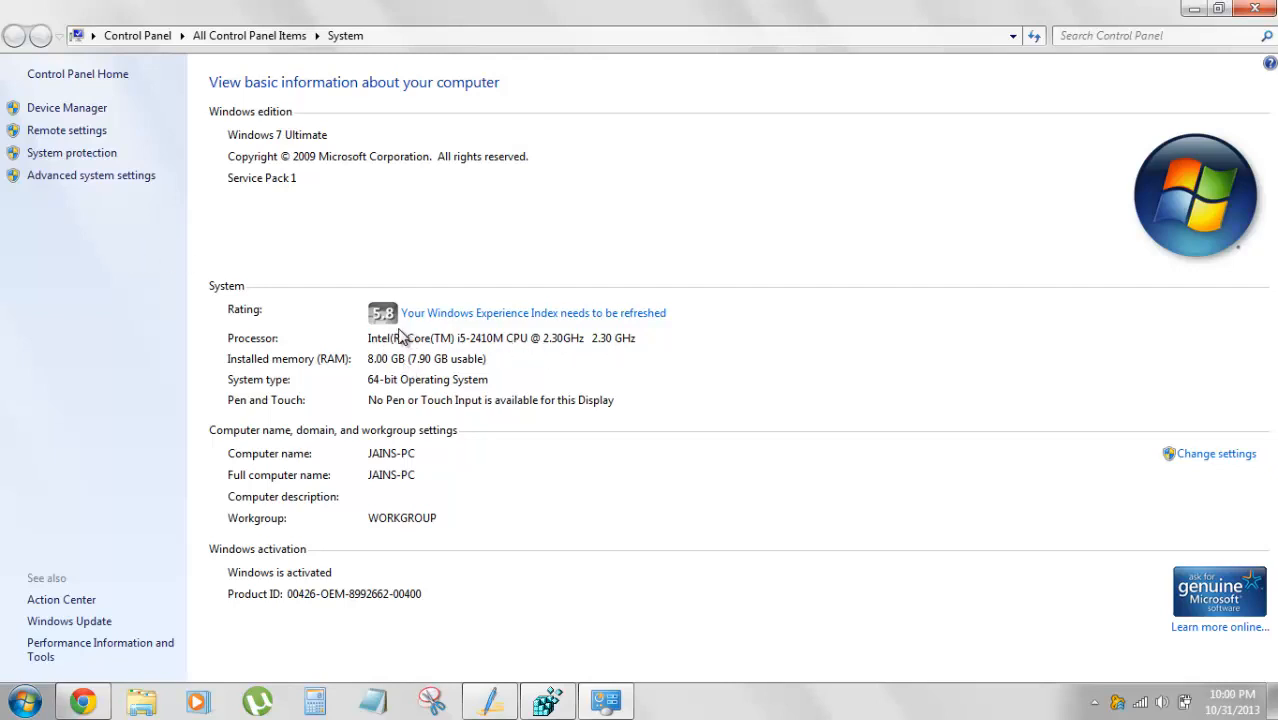
mouse_move(15, 343)
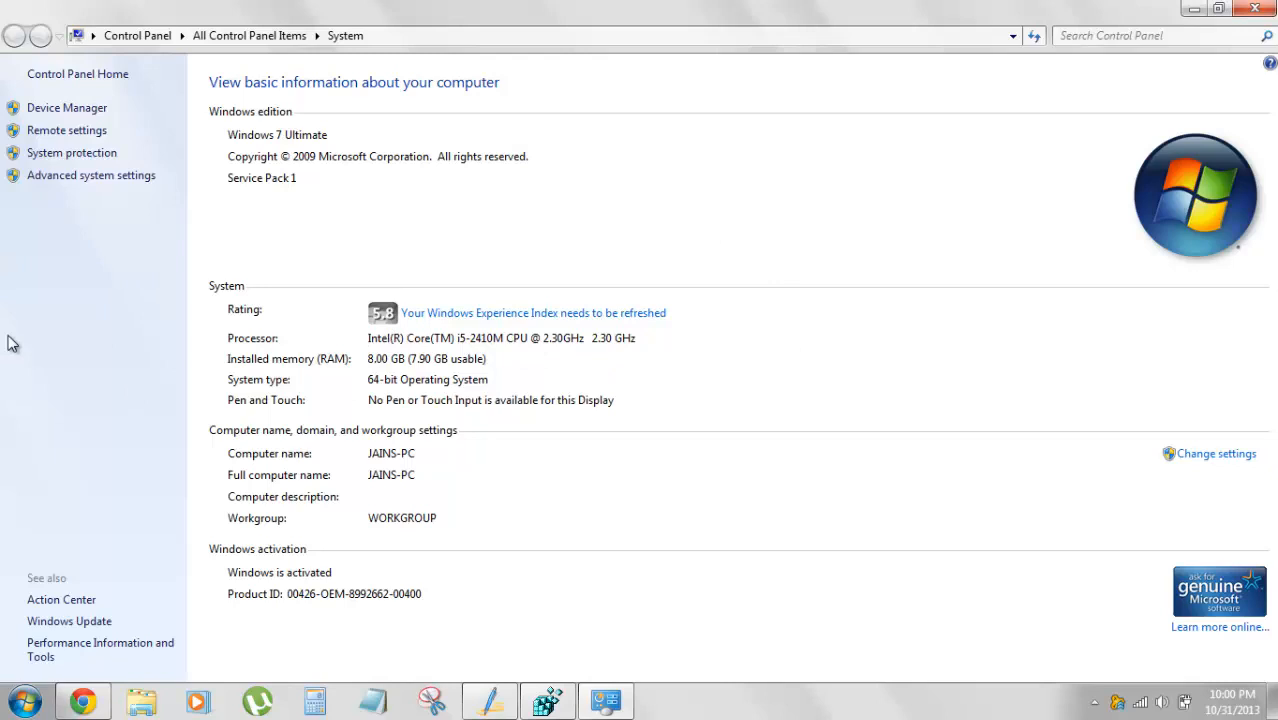
mouse_move(884, 352)
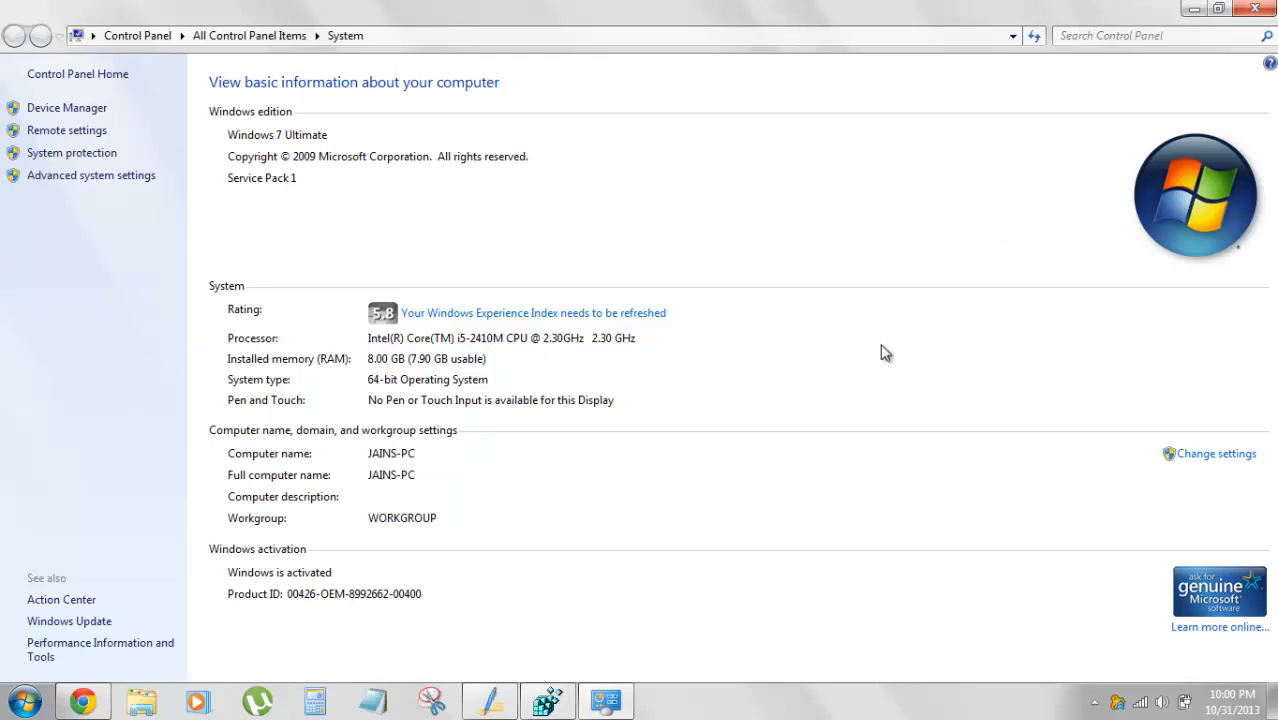
mouse_move(222, 352)
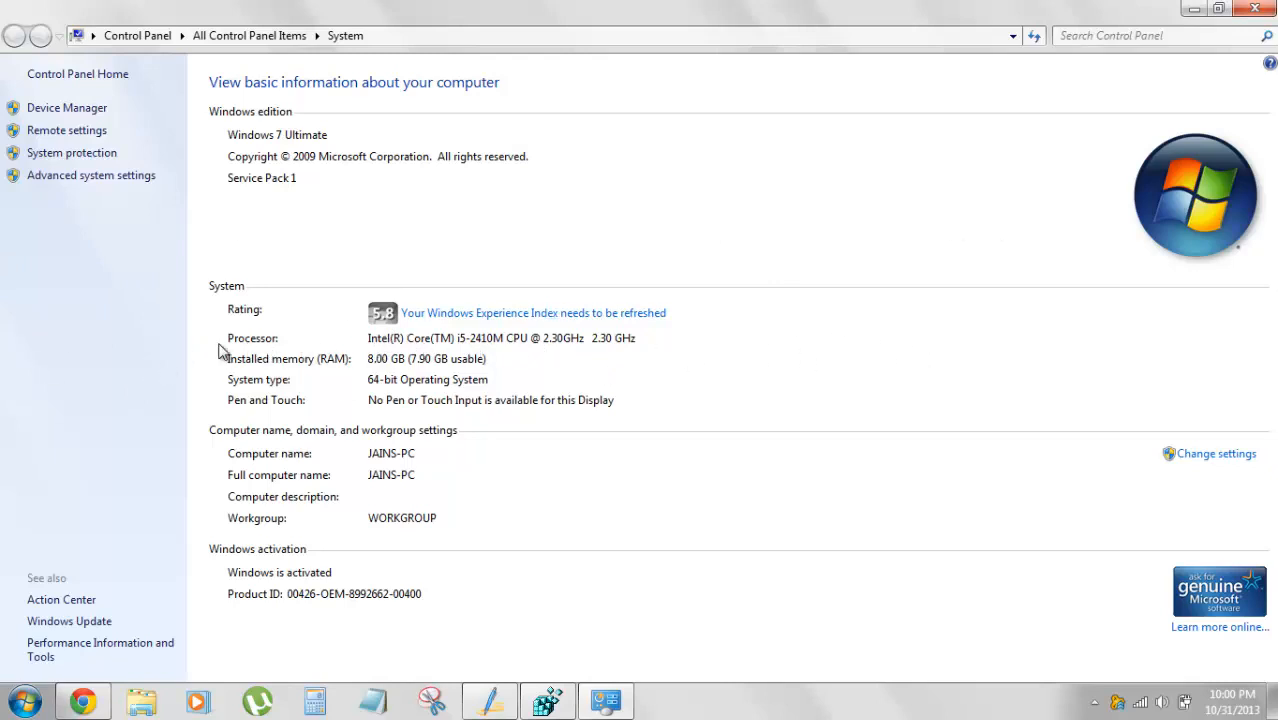
mouse_move(478, 348)
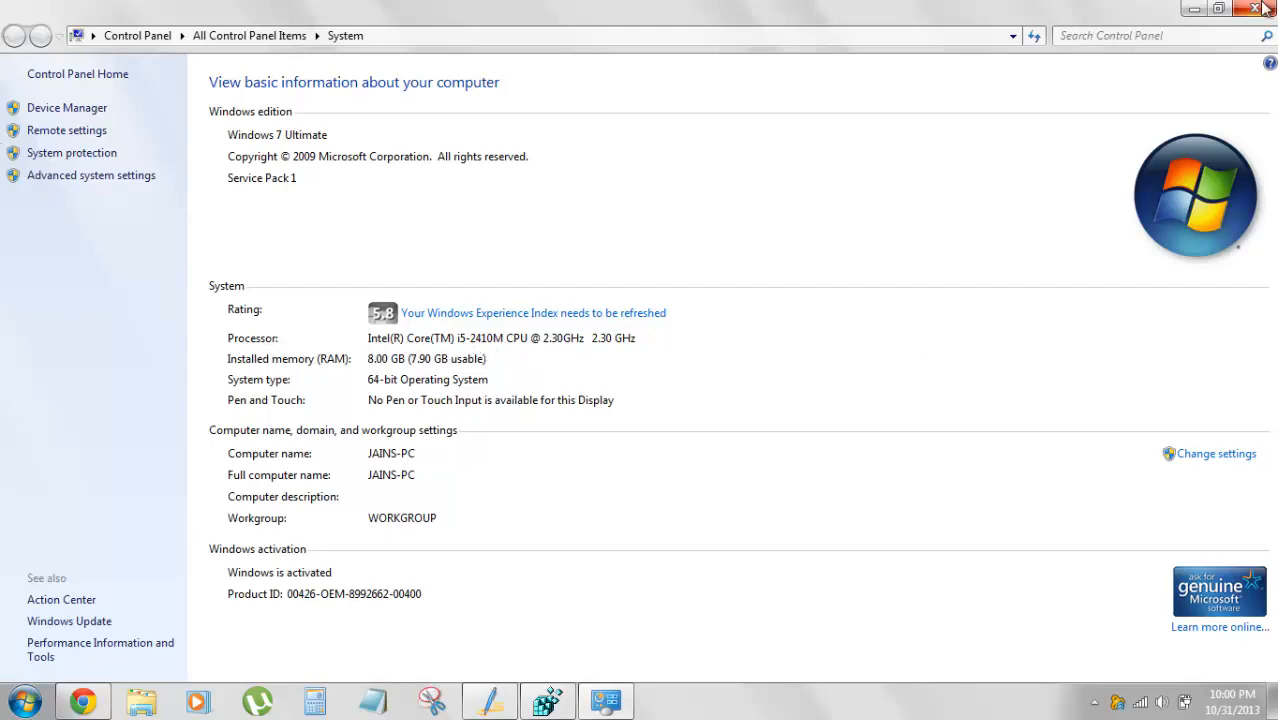
Close the System information window to bring Registry Editor back to front
left_click(1265, 8)
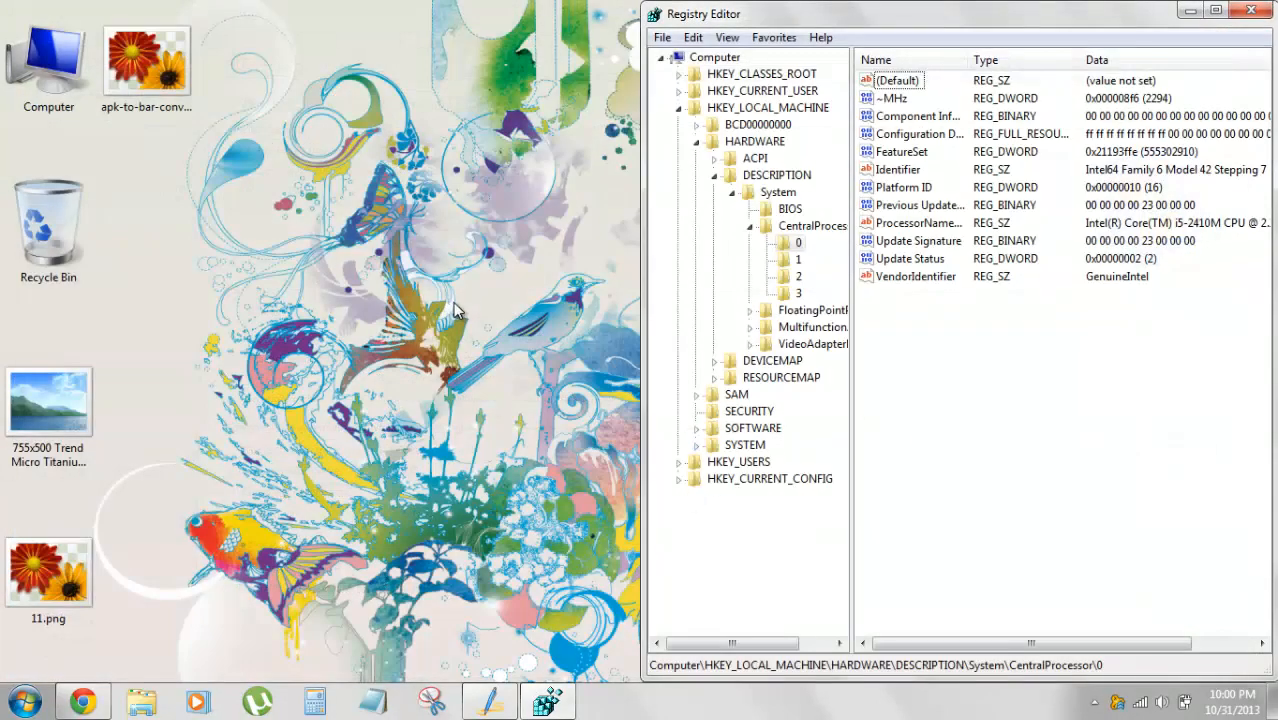
mouse_move(463, 336)
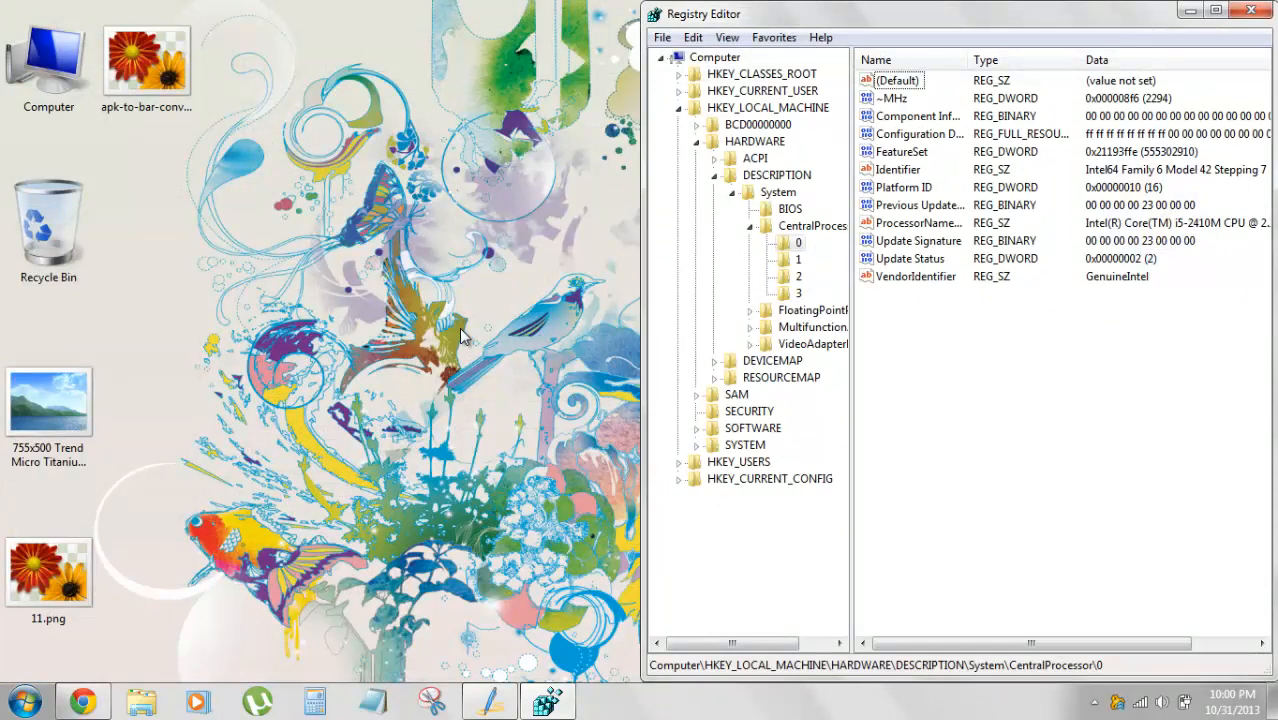
mouse_move(417, 463)
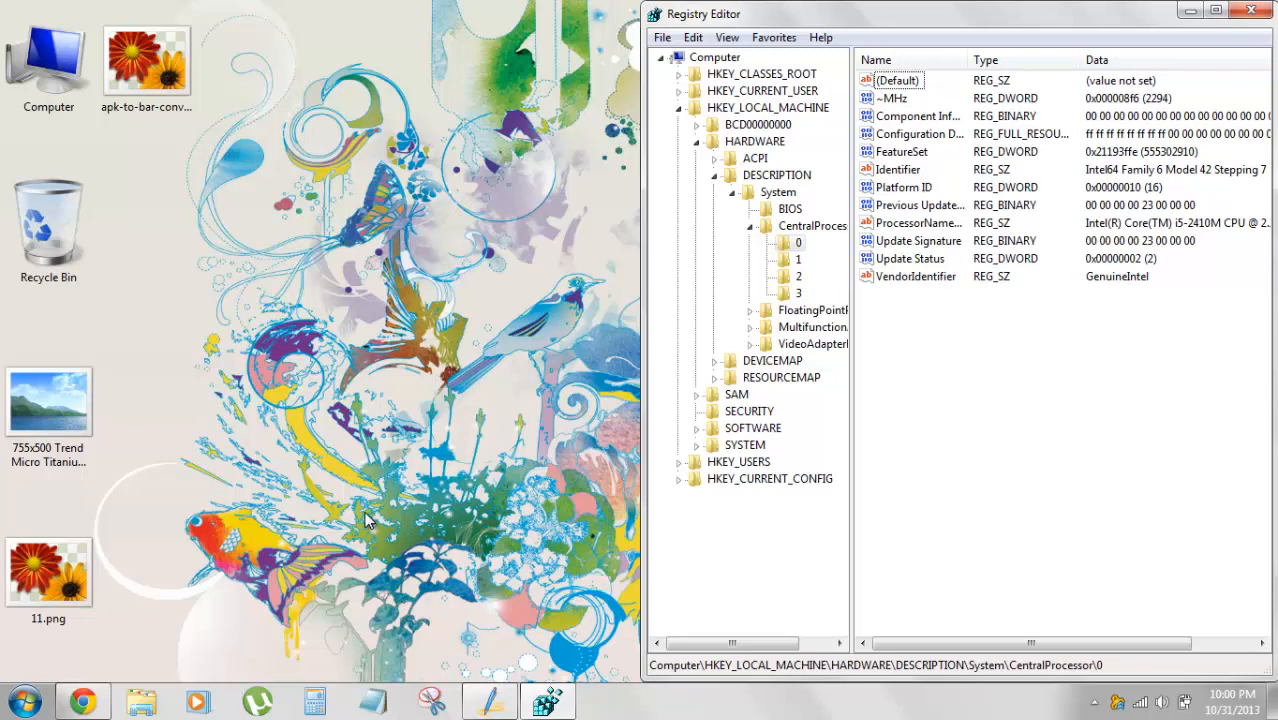
mouse_move(577, 390)
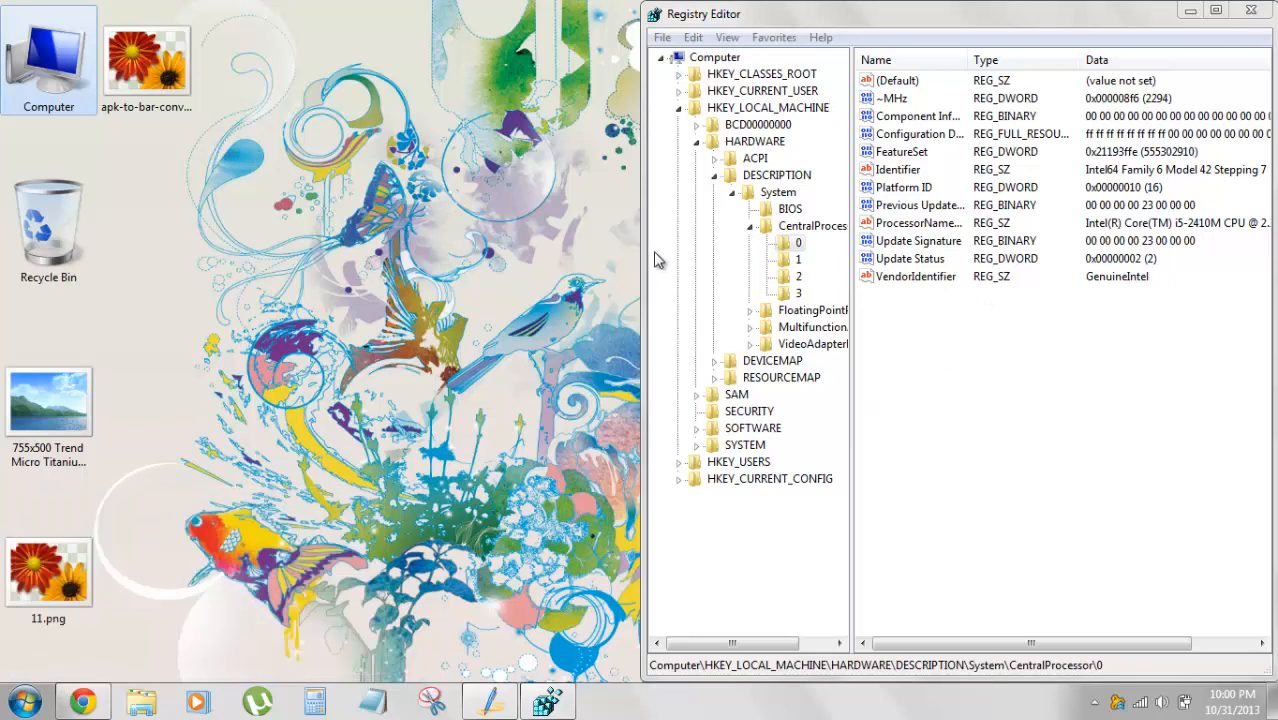
mouse_move(1216, 11)
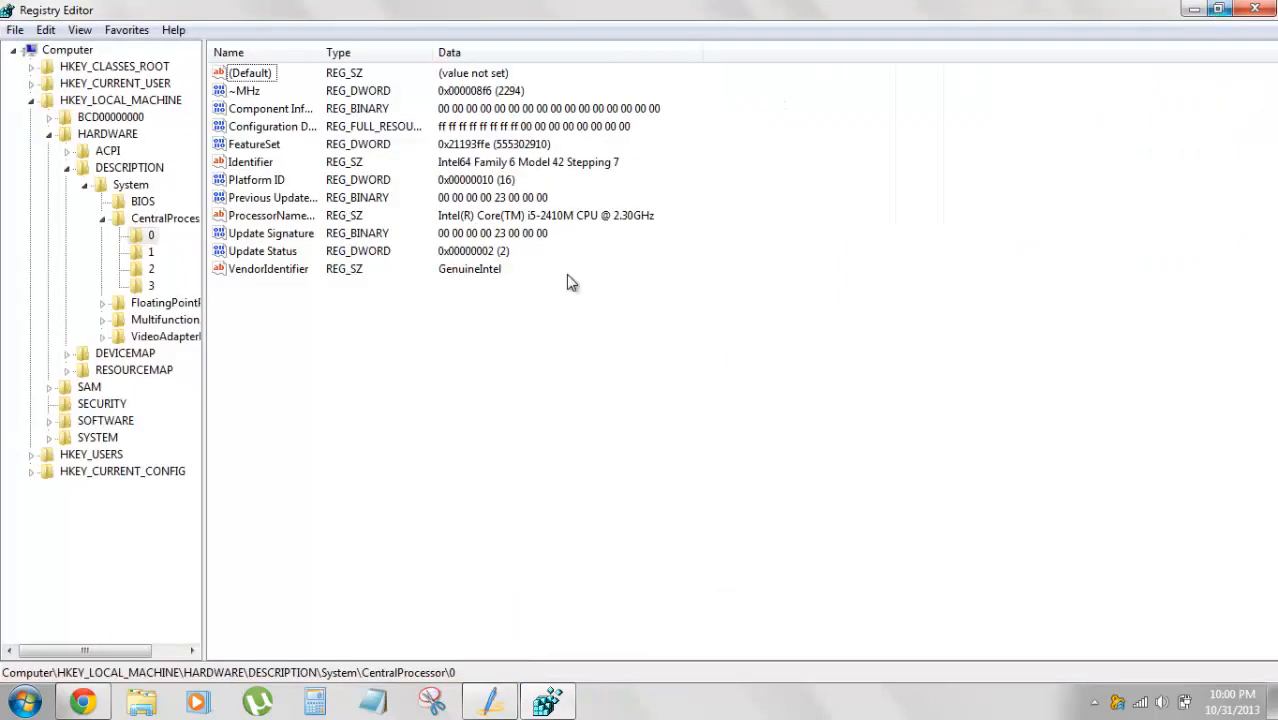
mouse_move(205, 357)
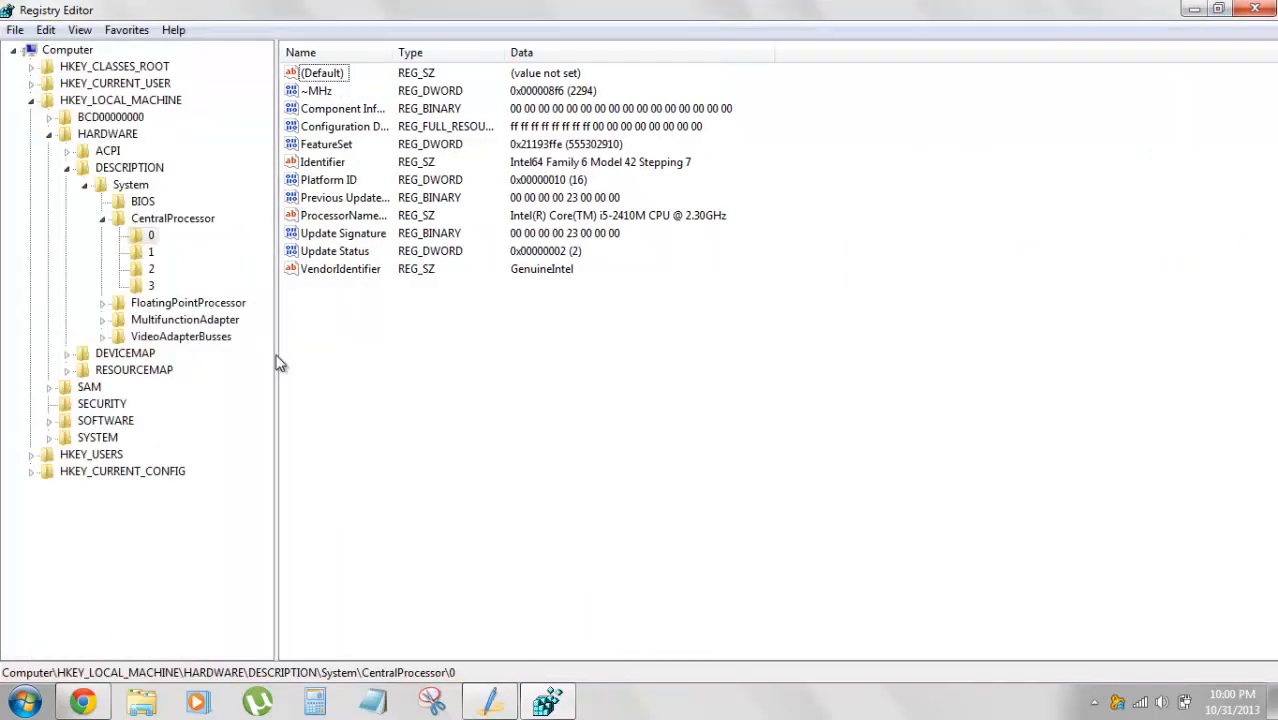
Expand HKEY_LOCAL_MACHINE > HARDWARE > DESCRIPTION and show the System key's values
left_click(120, 99)
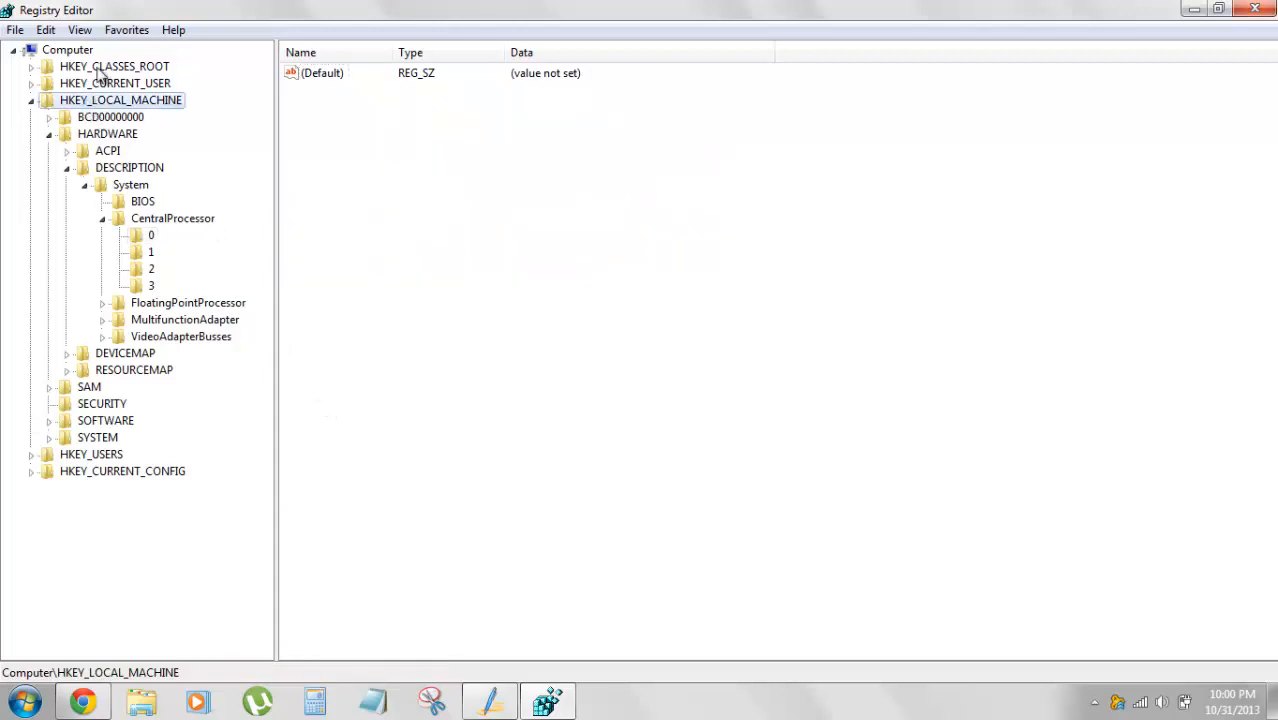
mouse_move(127, 149)
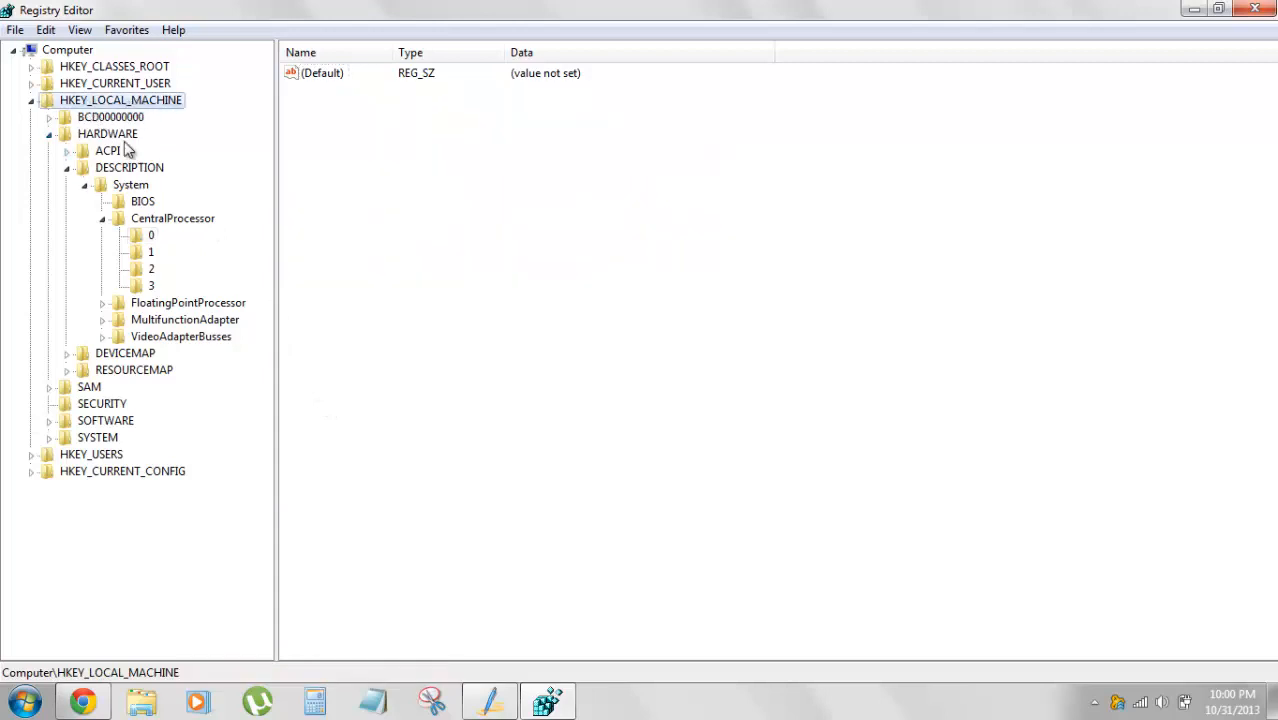
left_click(107, 133)
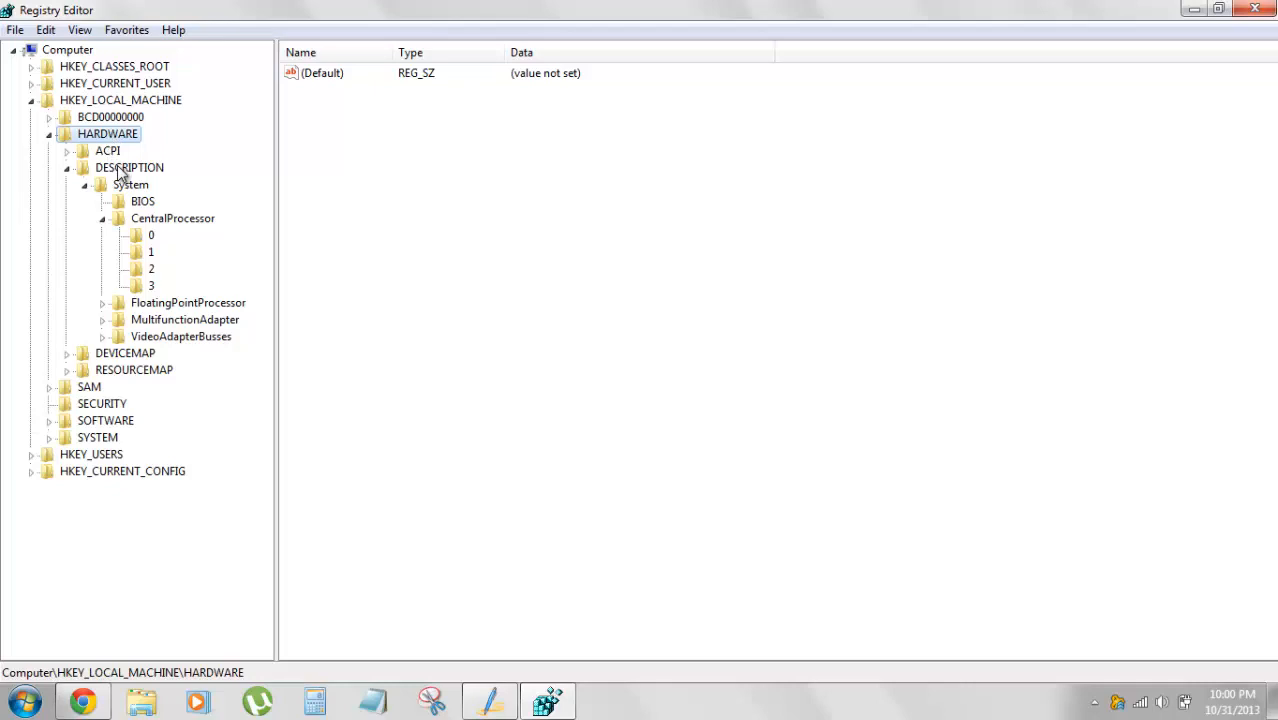
left_click(129, 167)
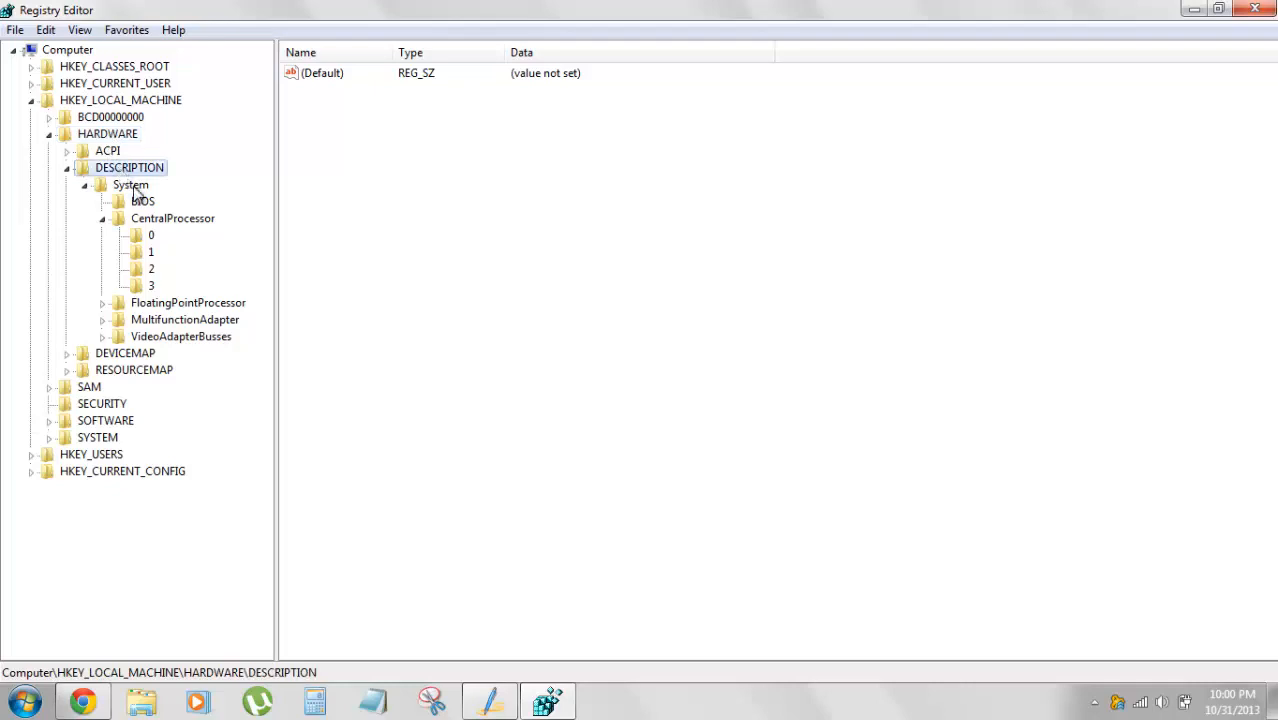
left_click(131, 185)
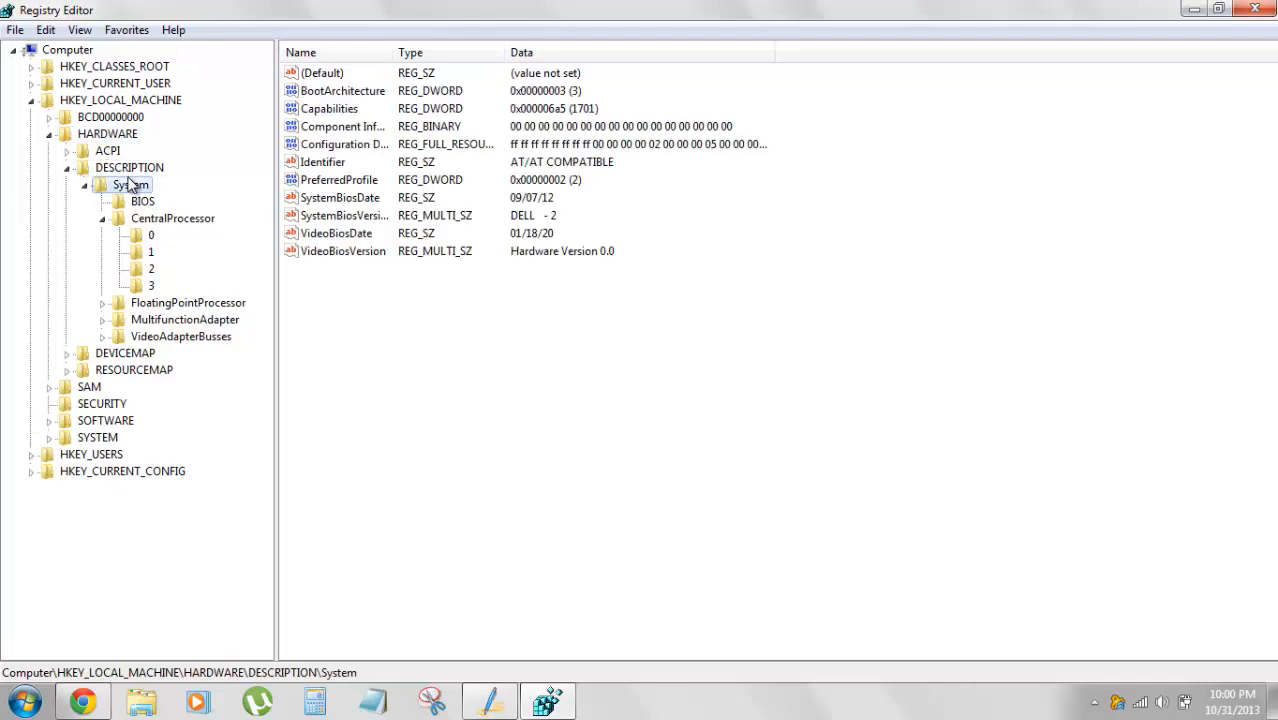
Open CentralProcessor\0 and select the ProcessorNameString value
left_click(172, 218)
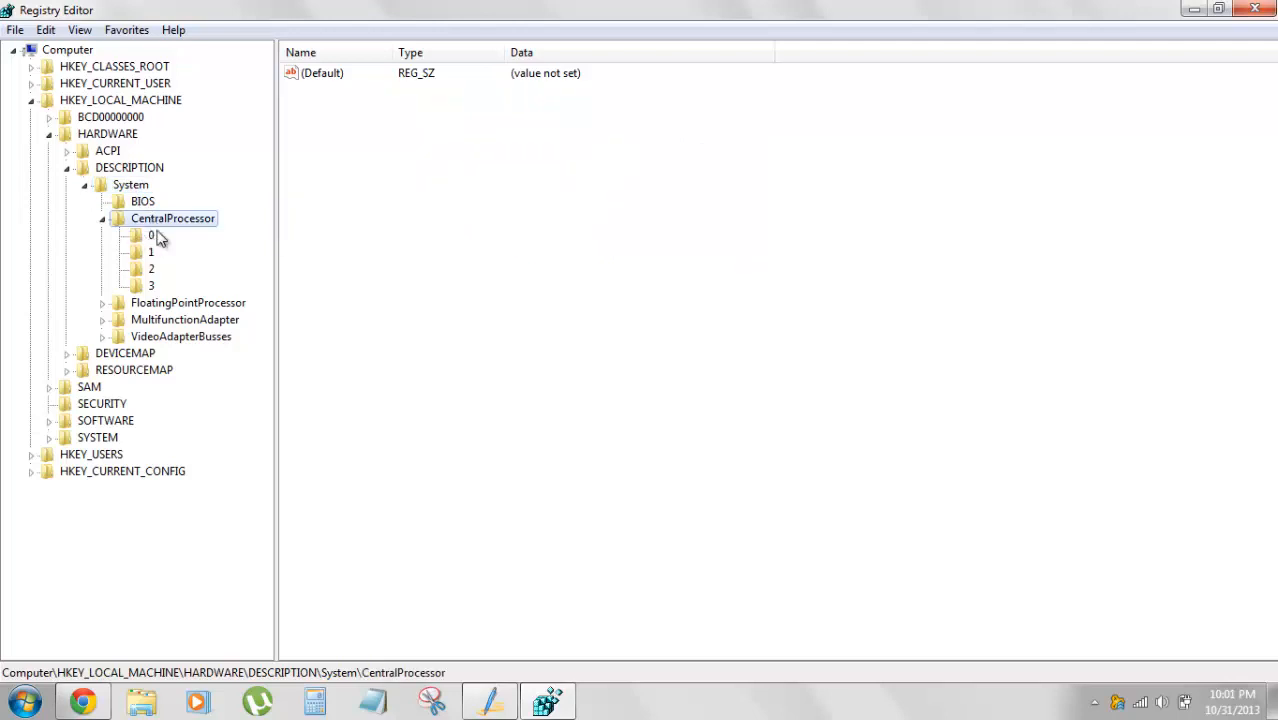
left_click(150, 235)
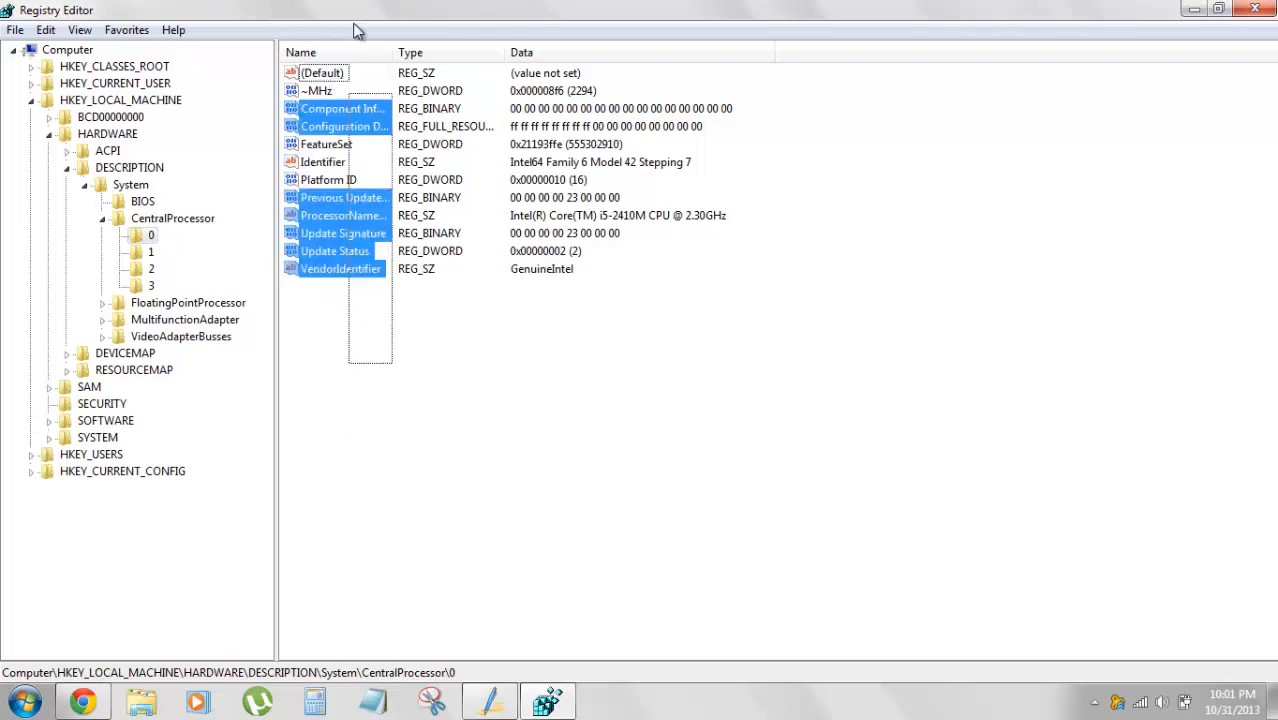
left_click(340, 170)
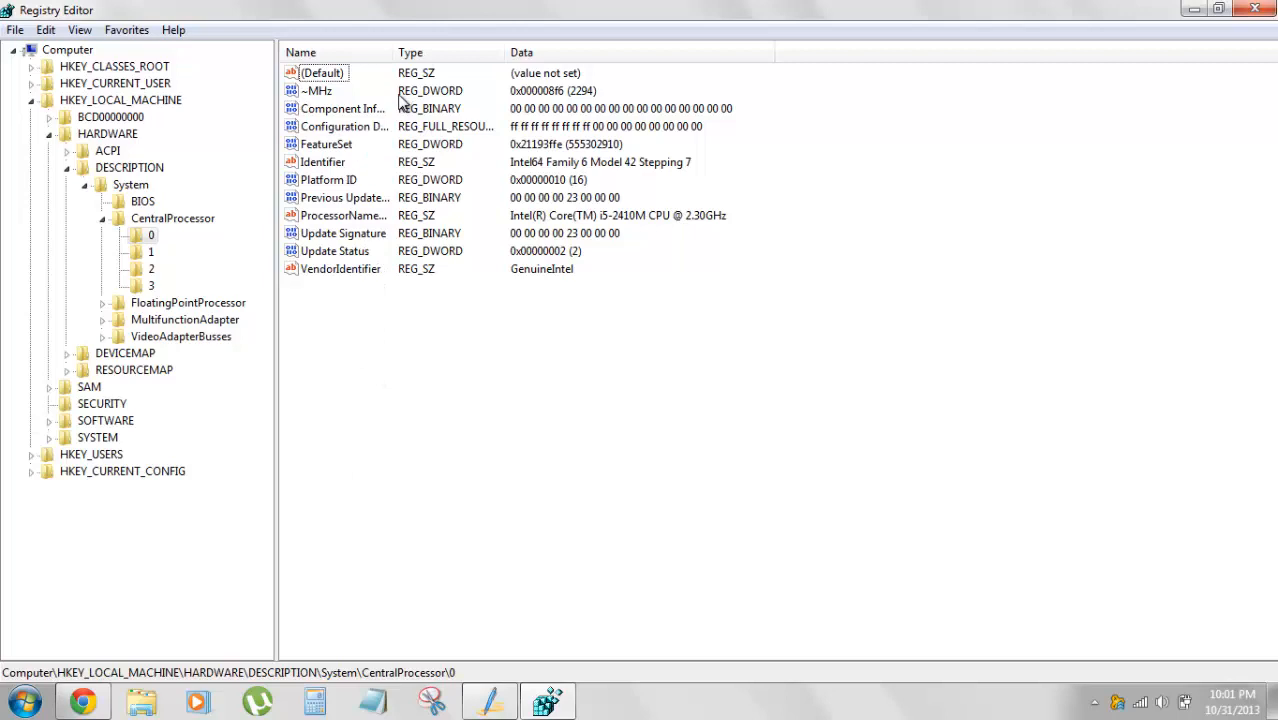
left_click(344, 215)
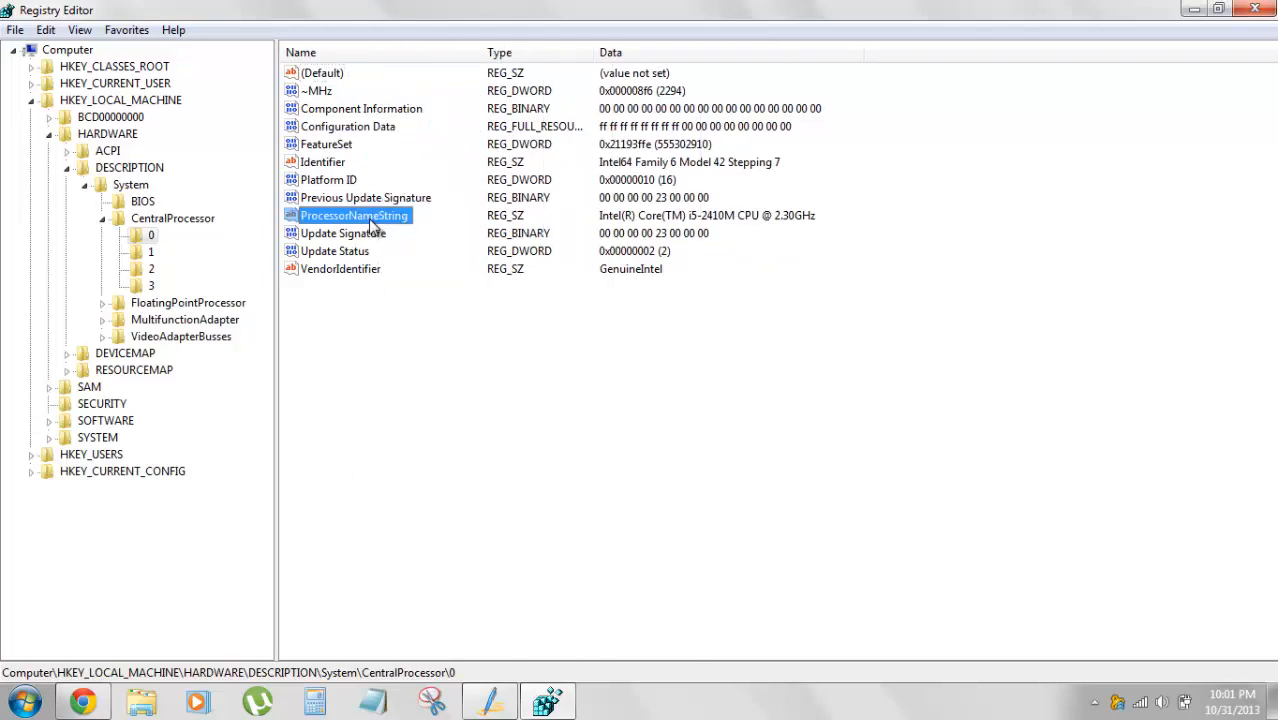
double_click(354, 215)
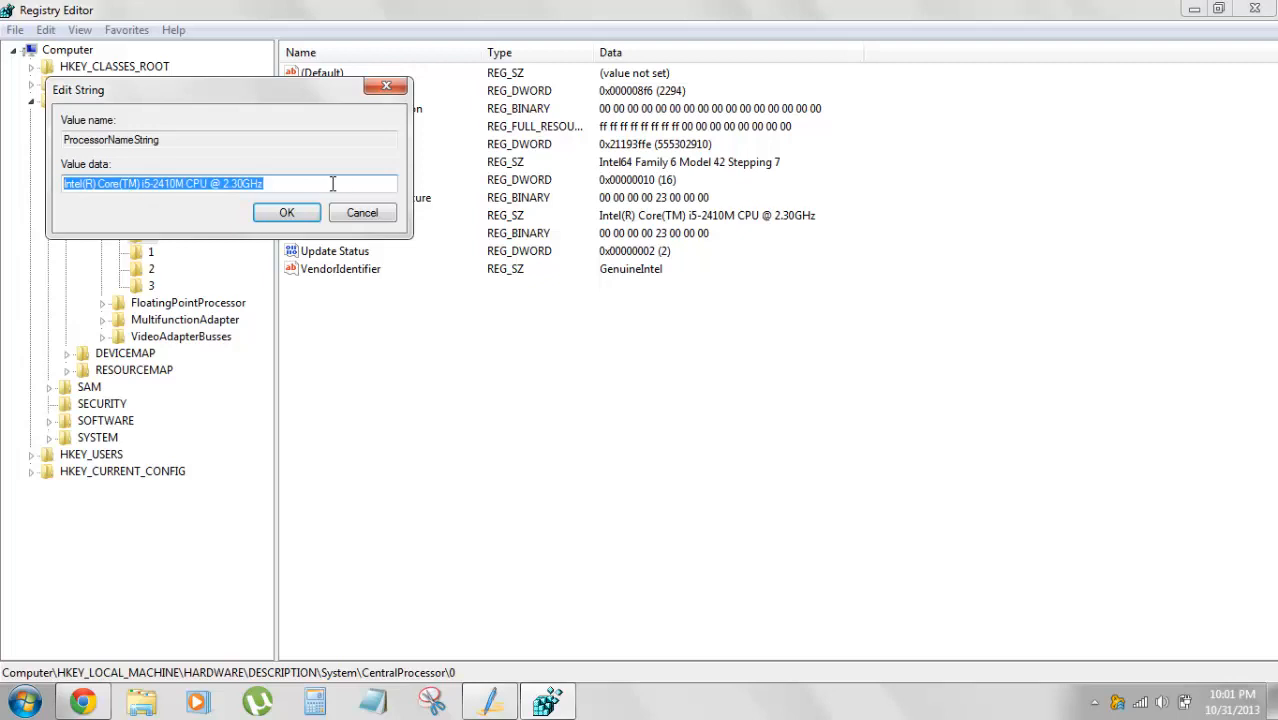
left_click(332, 183)
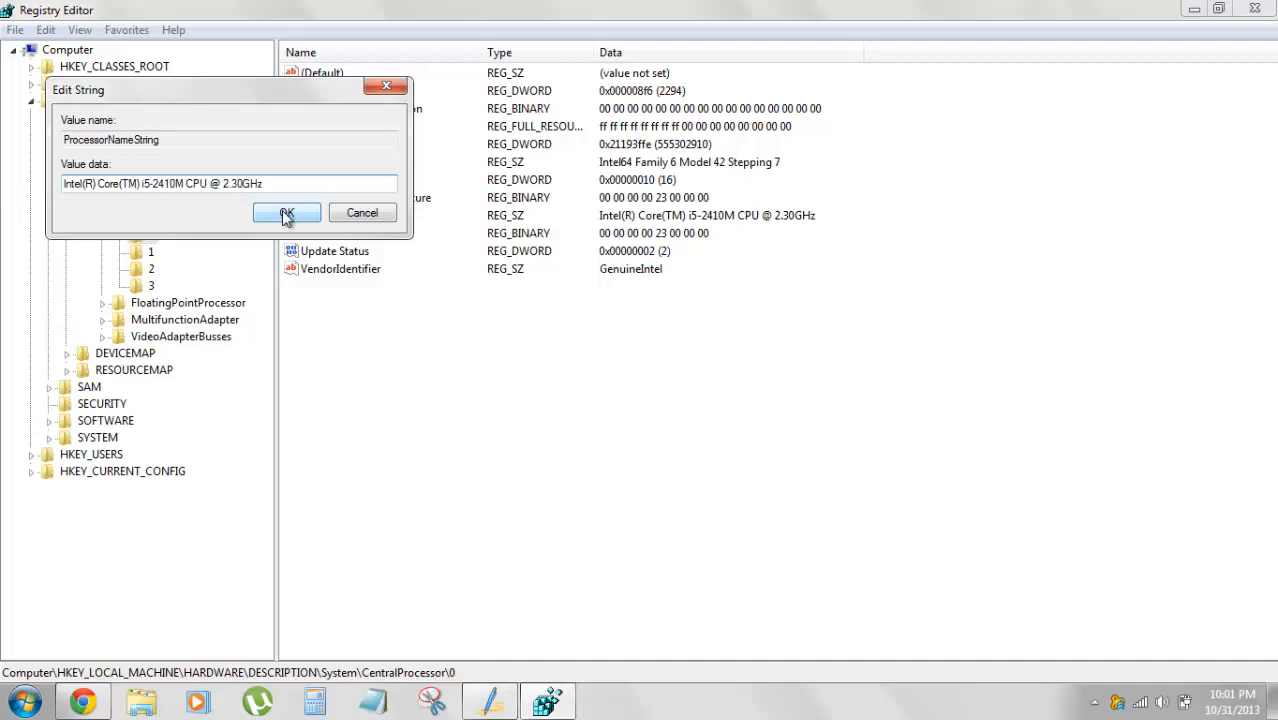
left_click(287, 213)
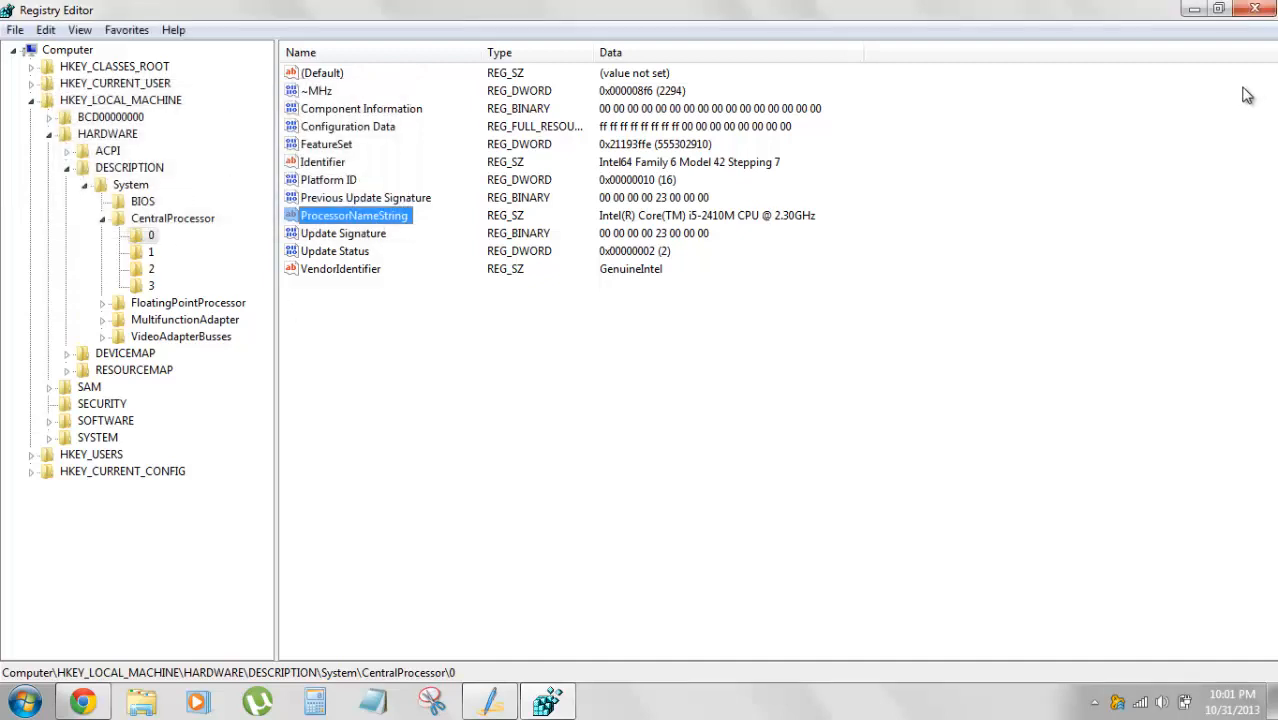
mouse_move(918, 127)
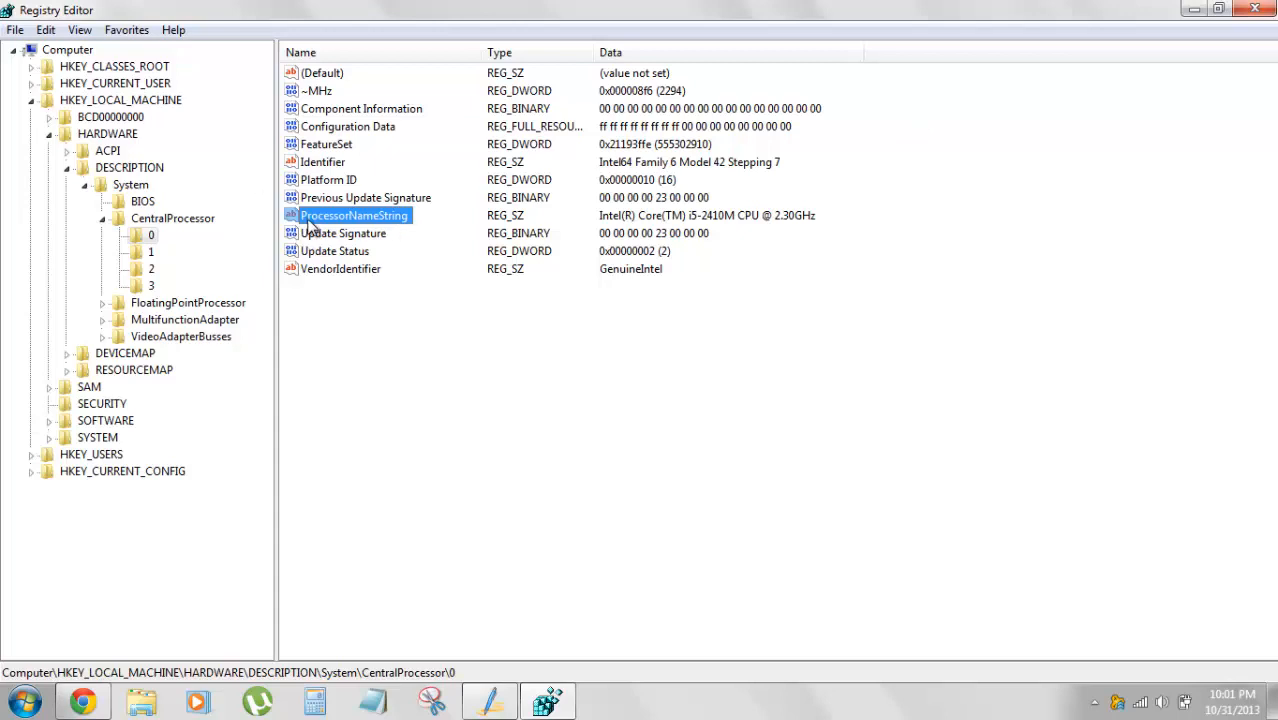
mouse_move(382, 210)
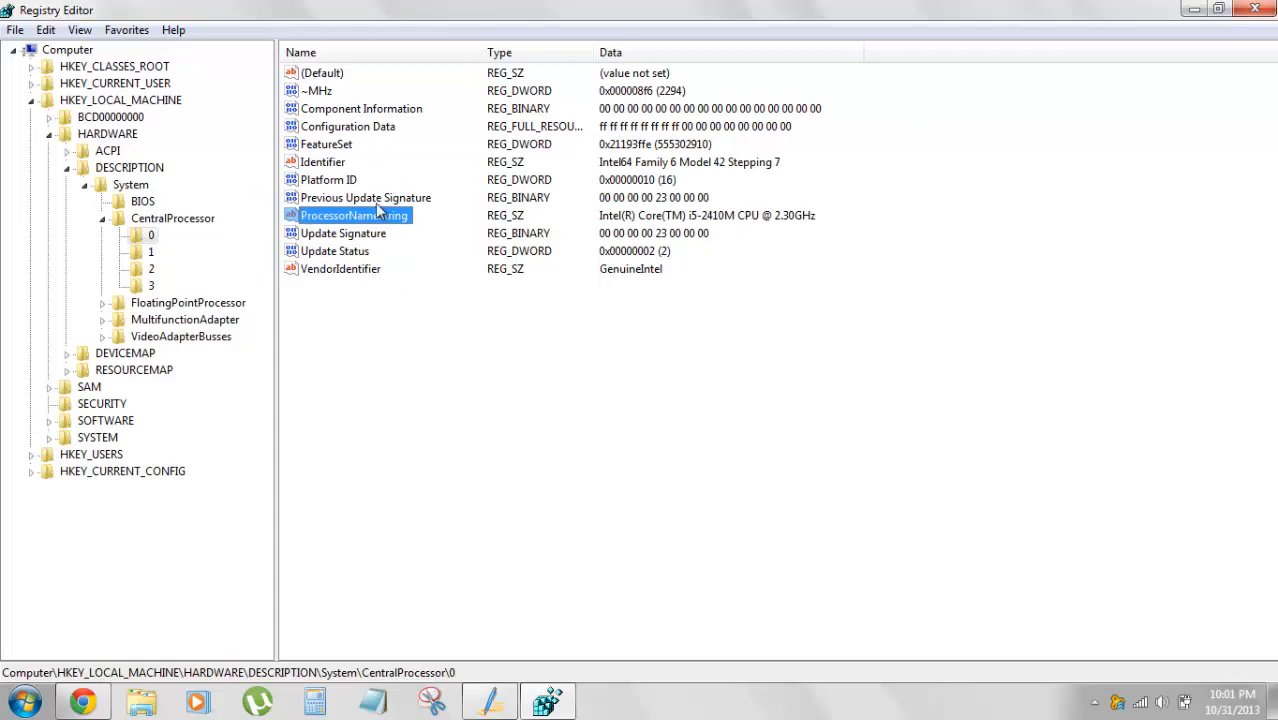
mouse_move(140, 318)
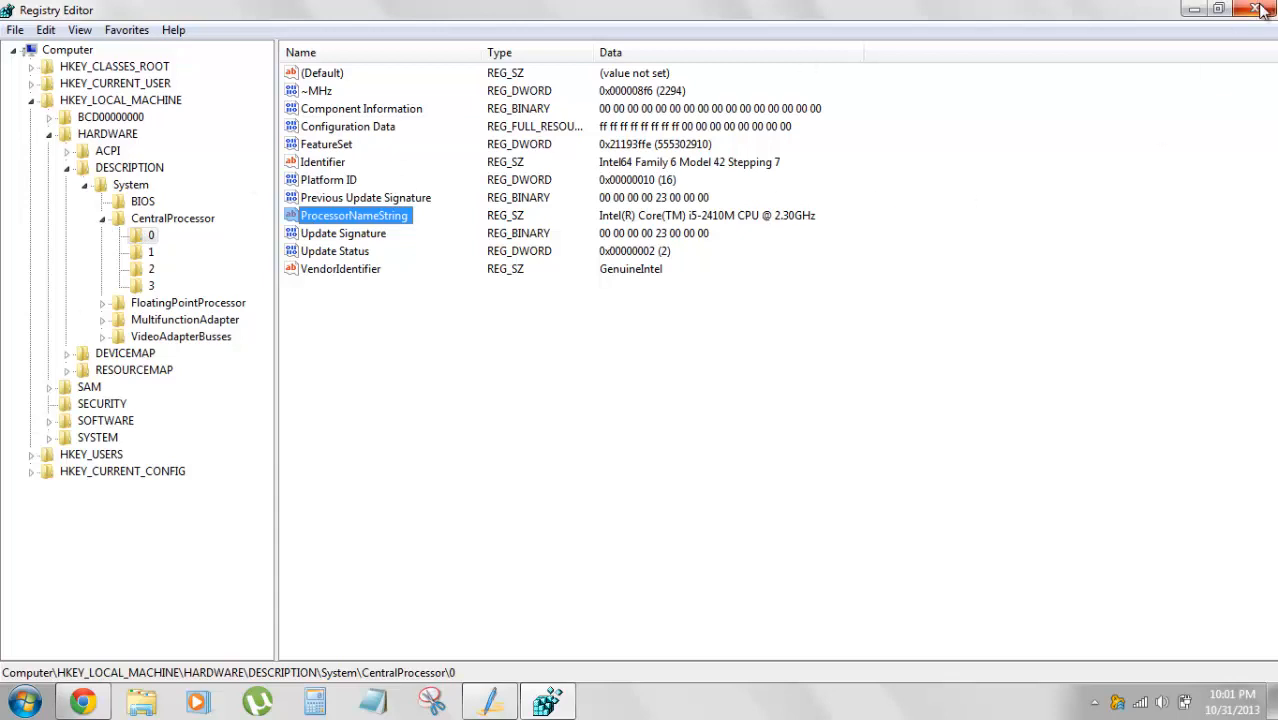
mouse_move(1261, 10)
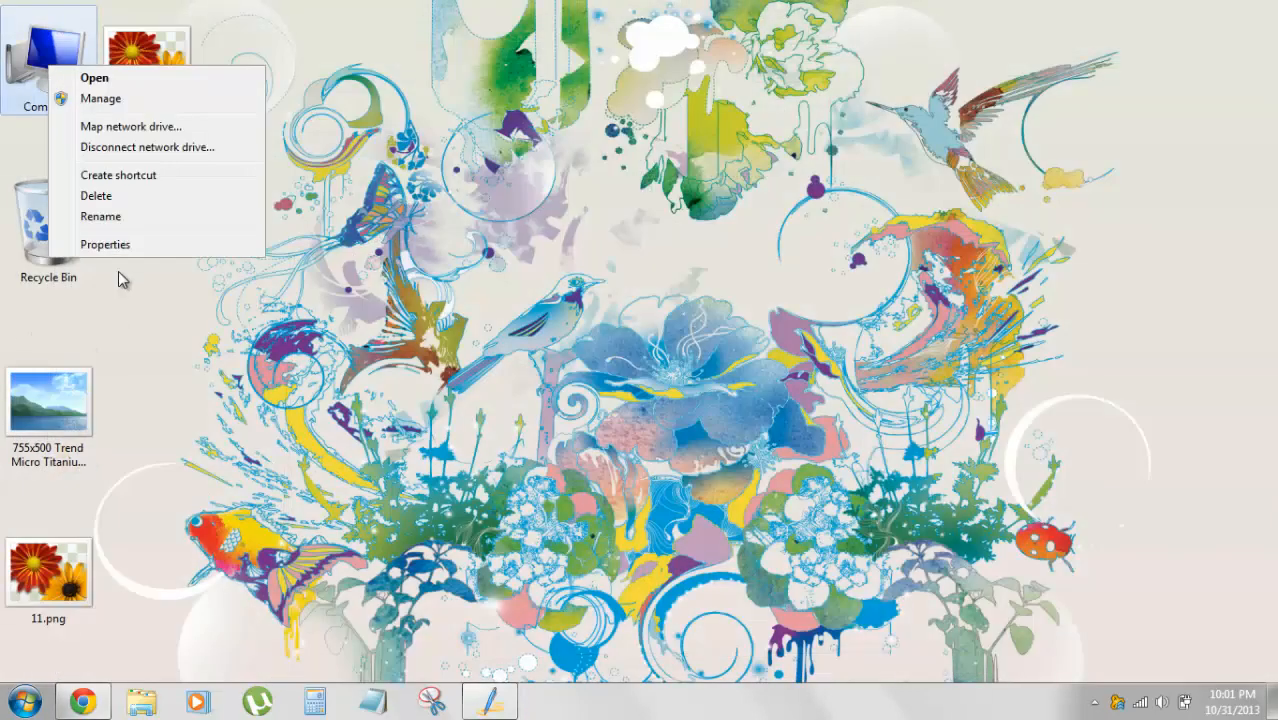
left_click(105, 244)
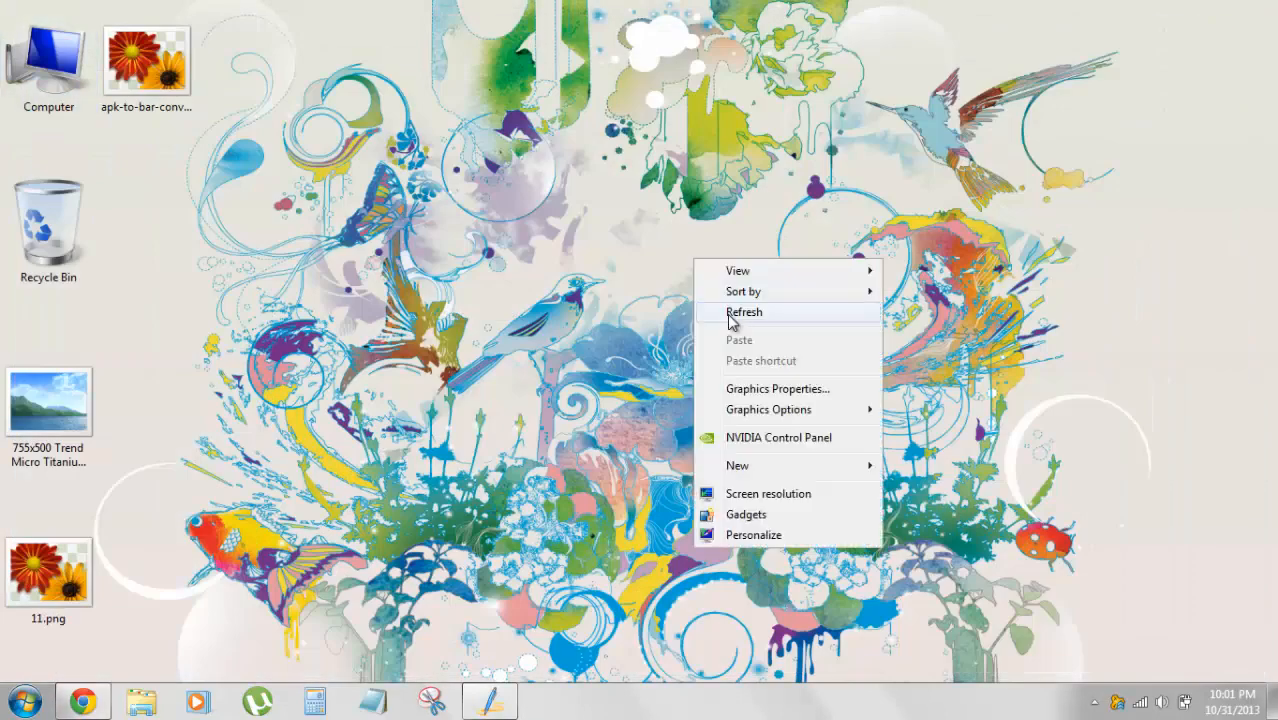
left_click(744, 312)
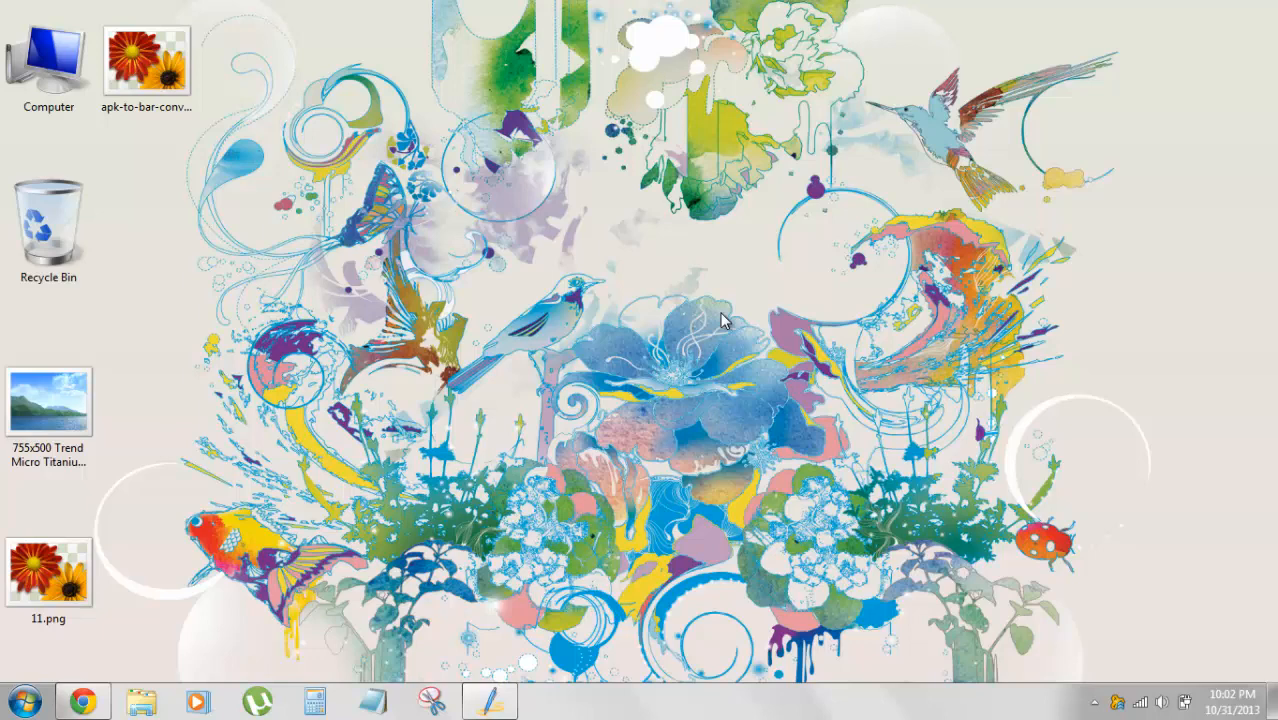
mouse_move(610, 474)
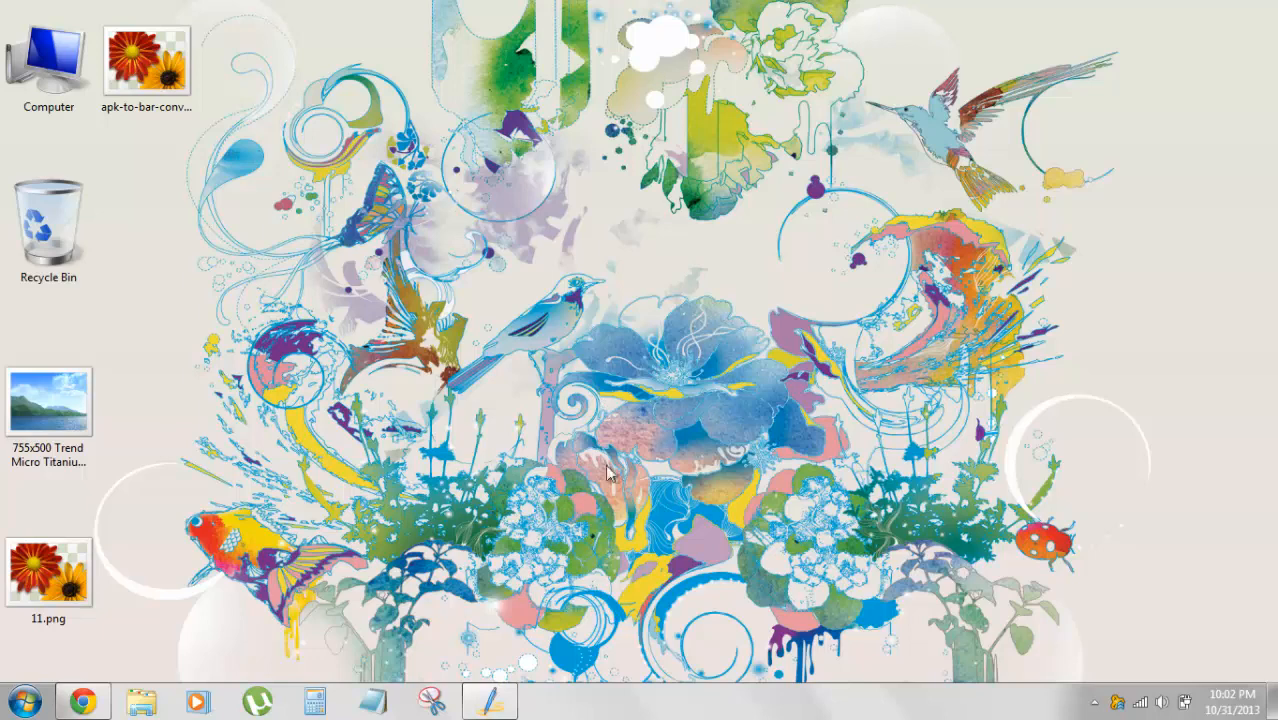
mouse_move(589, 520)
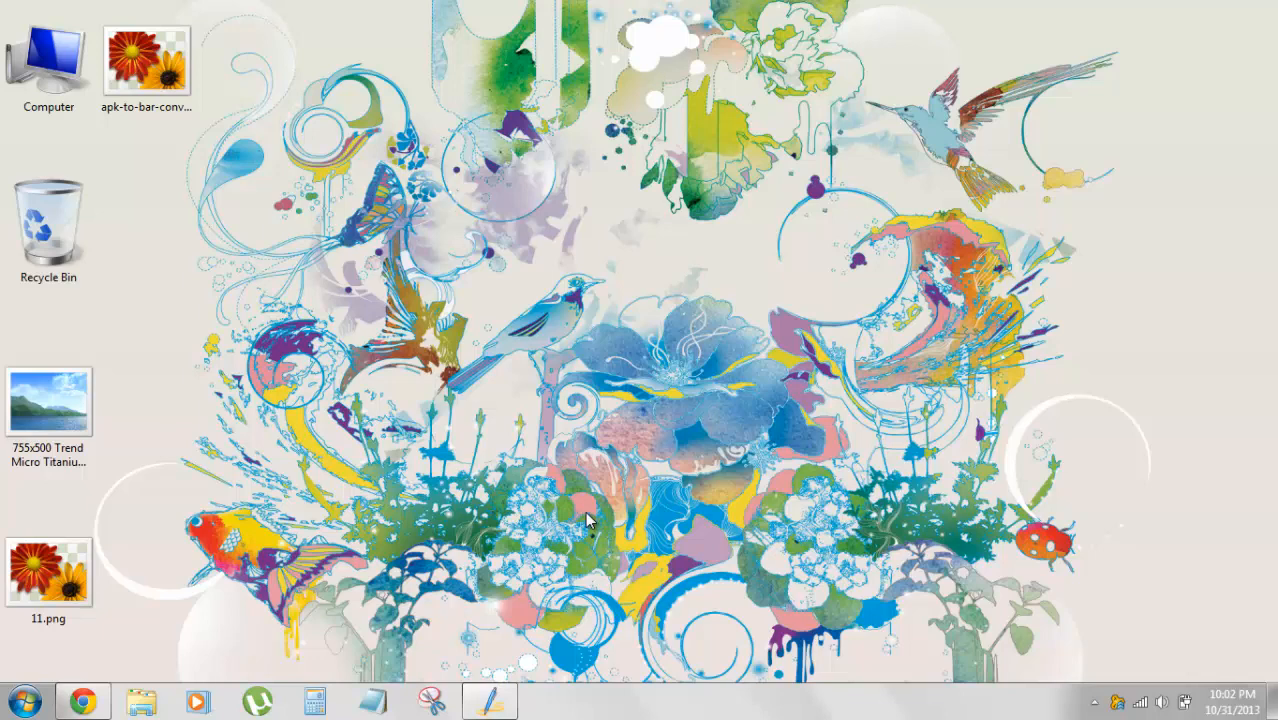
mouse_move(442, 604)
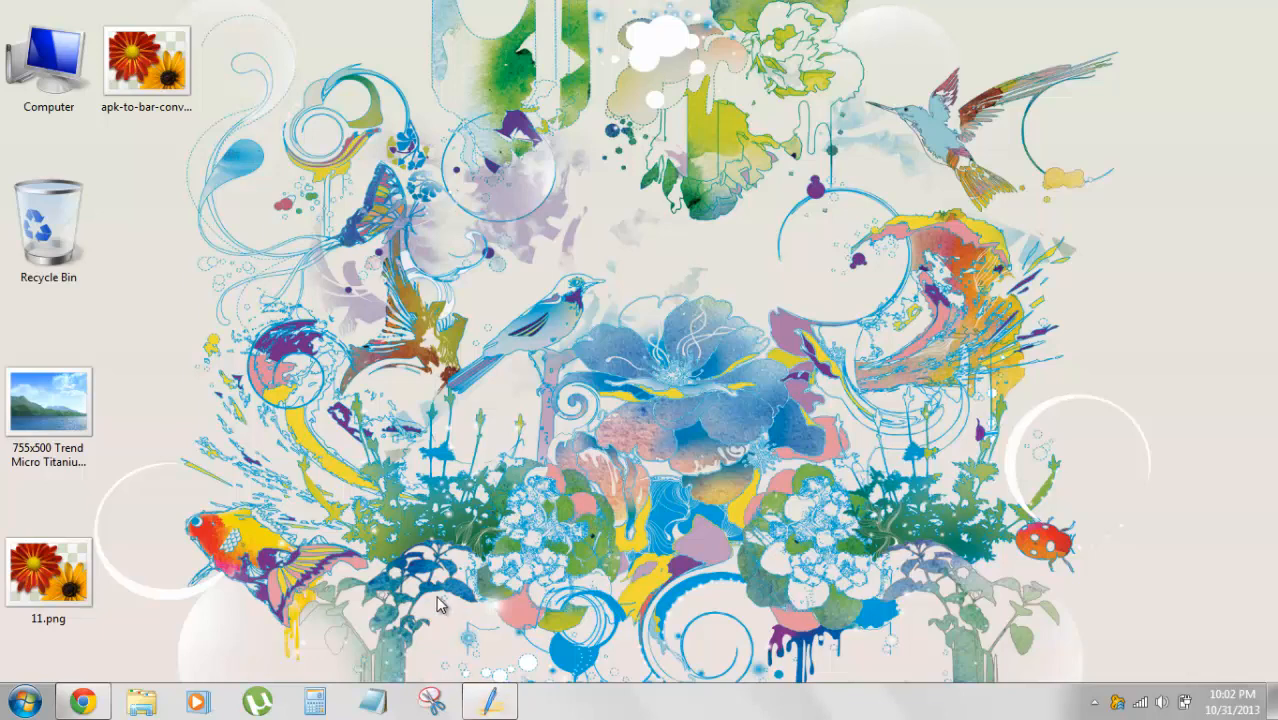